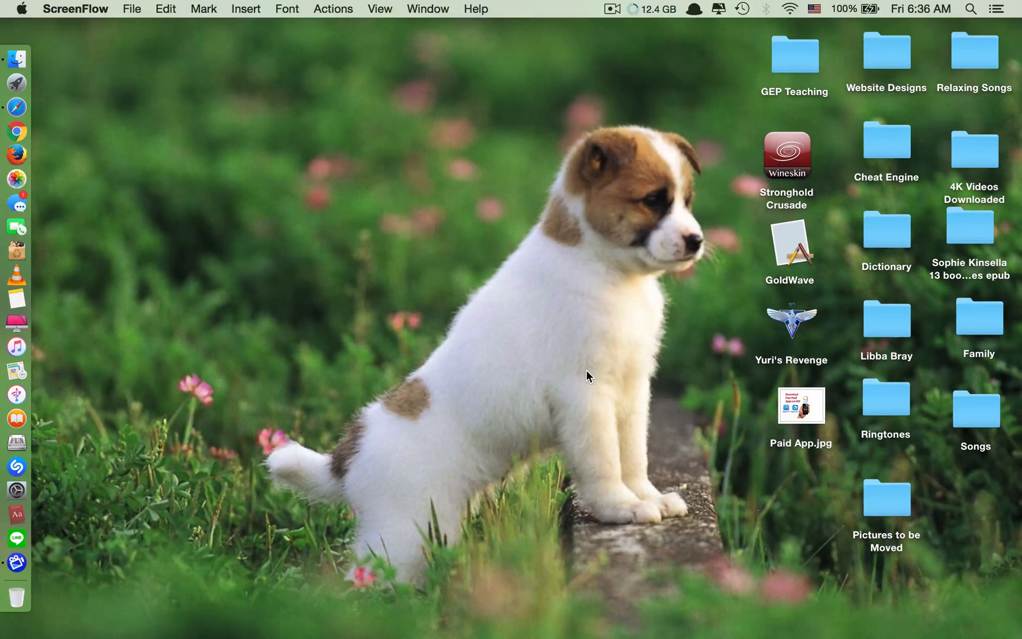
pyautogui.moveTo(583, 367)
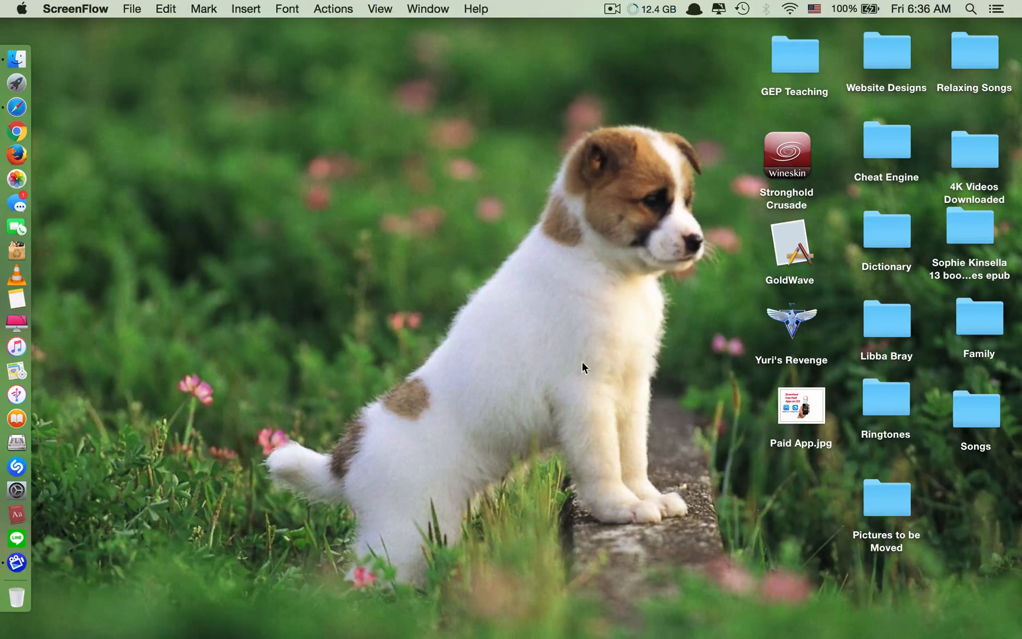
pyautogui.moveTo(17, 106)
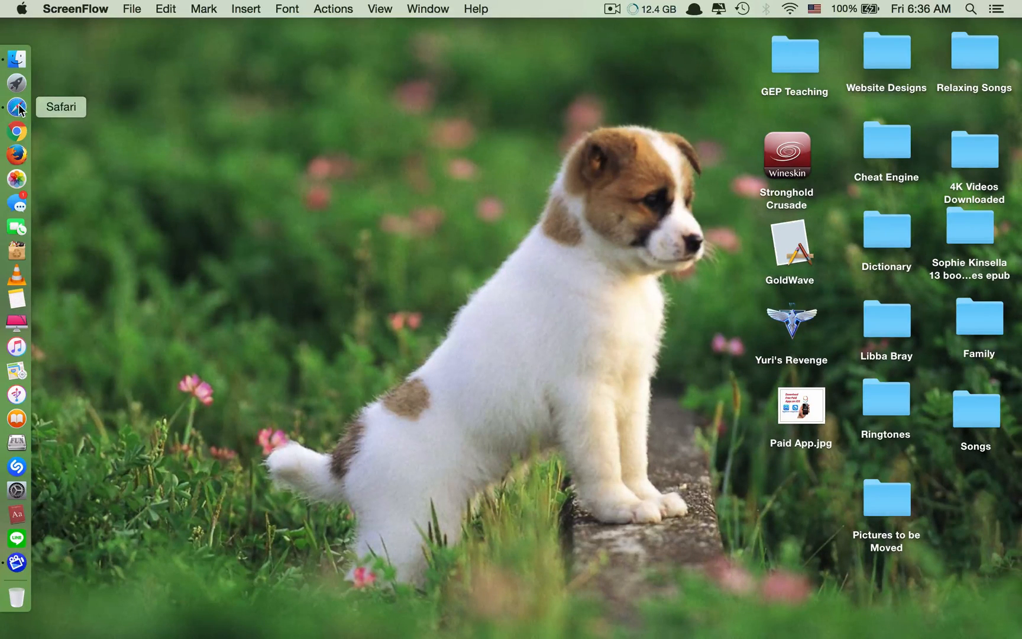
# Launch Safari, go to google.com.kh and search for 'disk maker x 6'
pyautogui.click(16, 106)
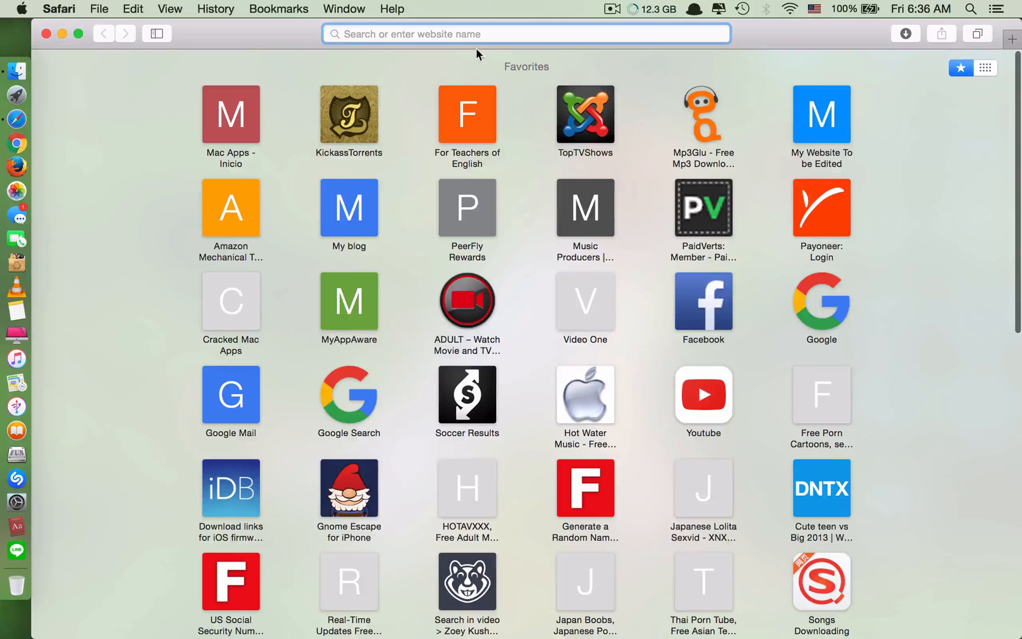
pyautogui.write('google.com.kh')
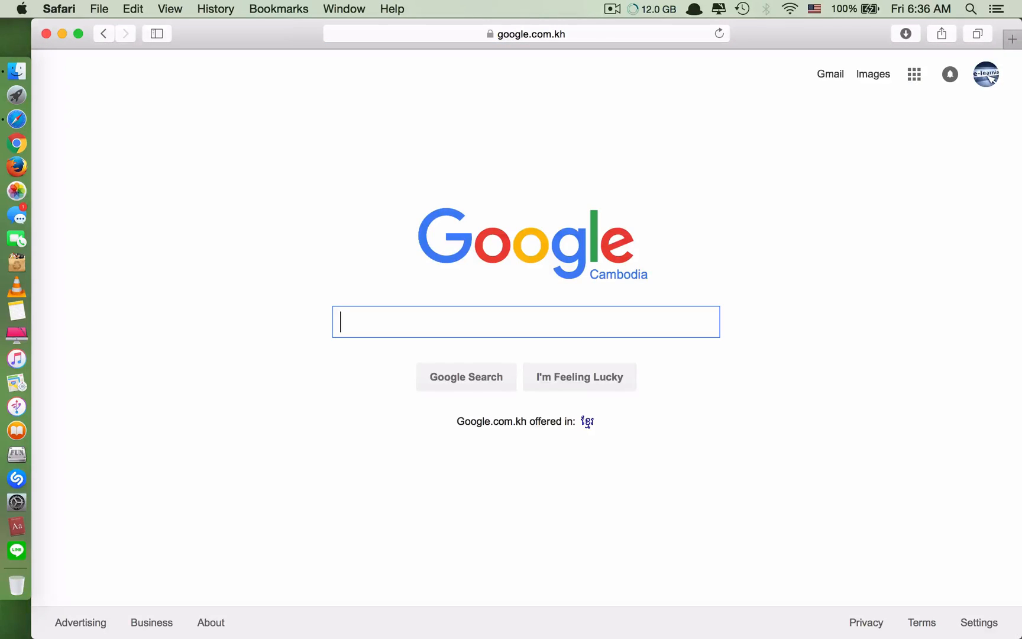
pyautogui.write('disk maker k')
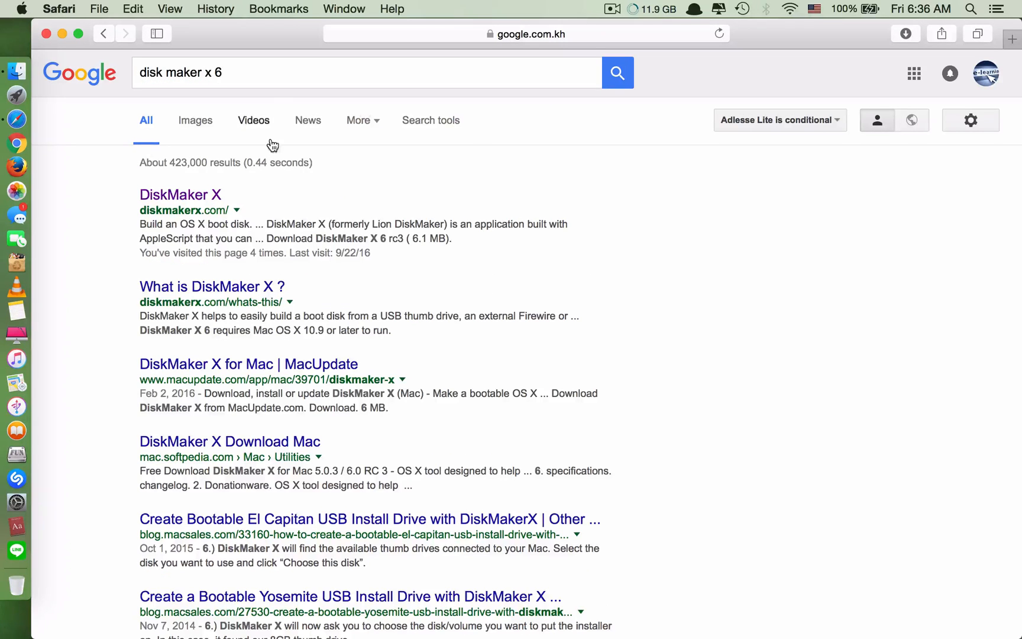
# Open the diskmakerx.com result and scroll down to the DiskMaker X 6 rc3 download link
pyautogui.click(180, 194)
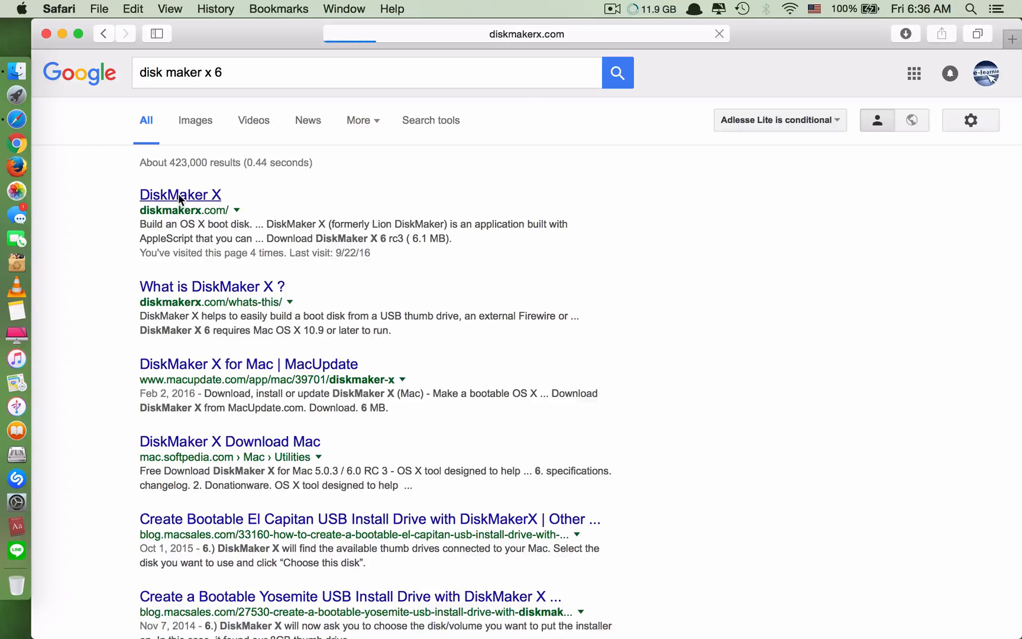
pyautogui.click(180, 194)
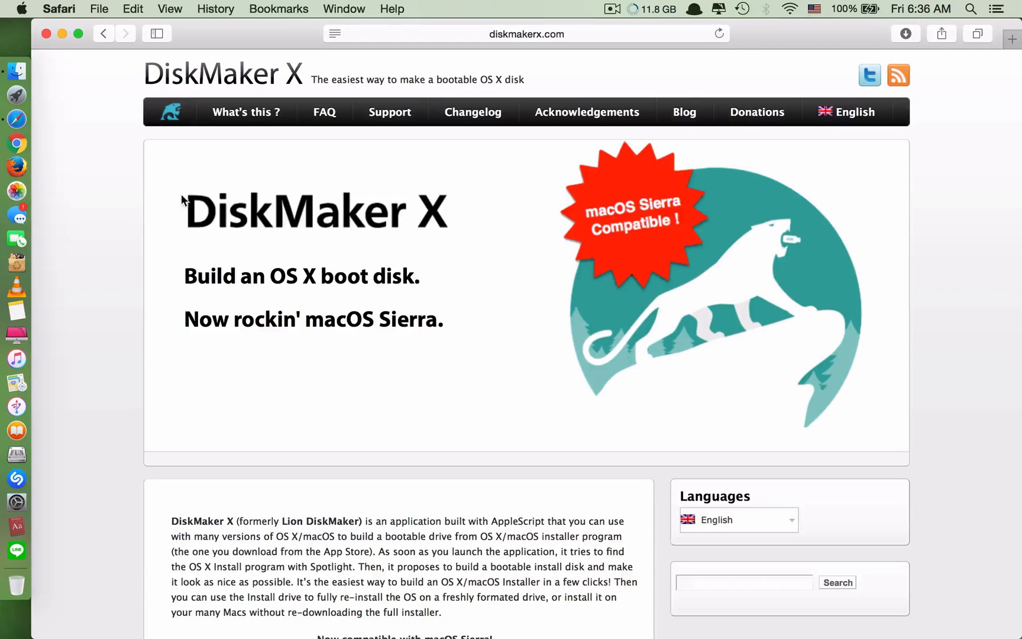
pyautogui.scroll(-3)
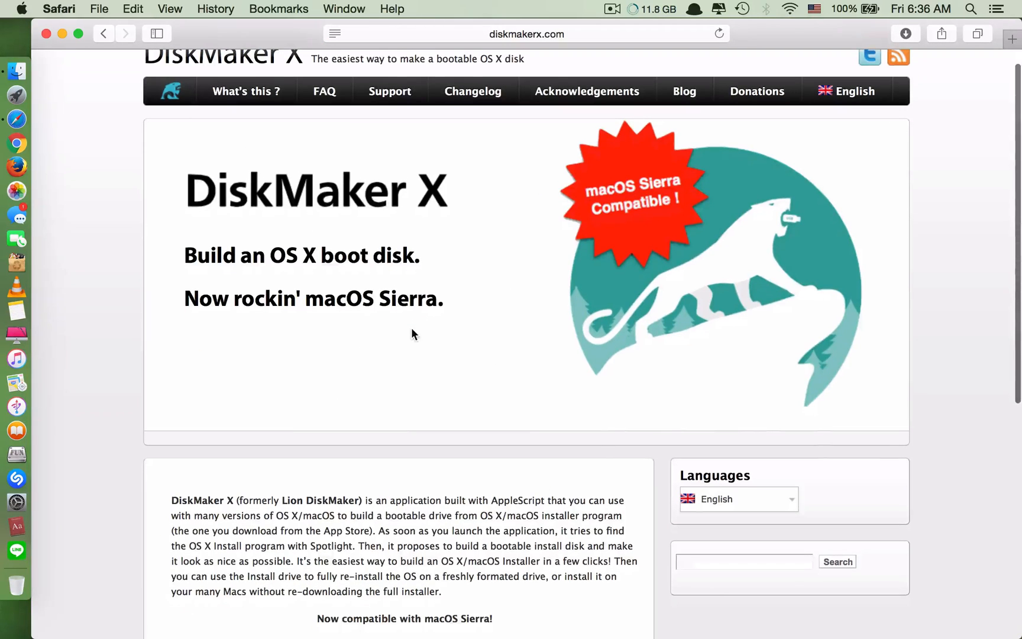
pyautogui.scroll(-3)
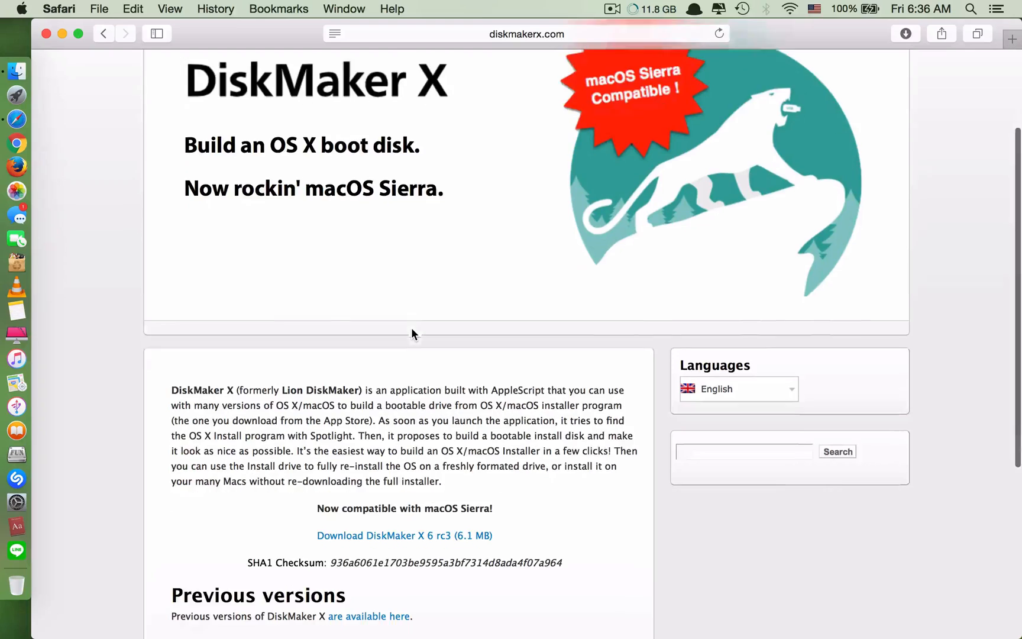
pyautogui.scroll(-3)
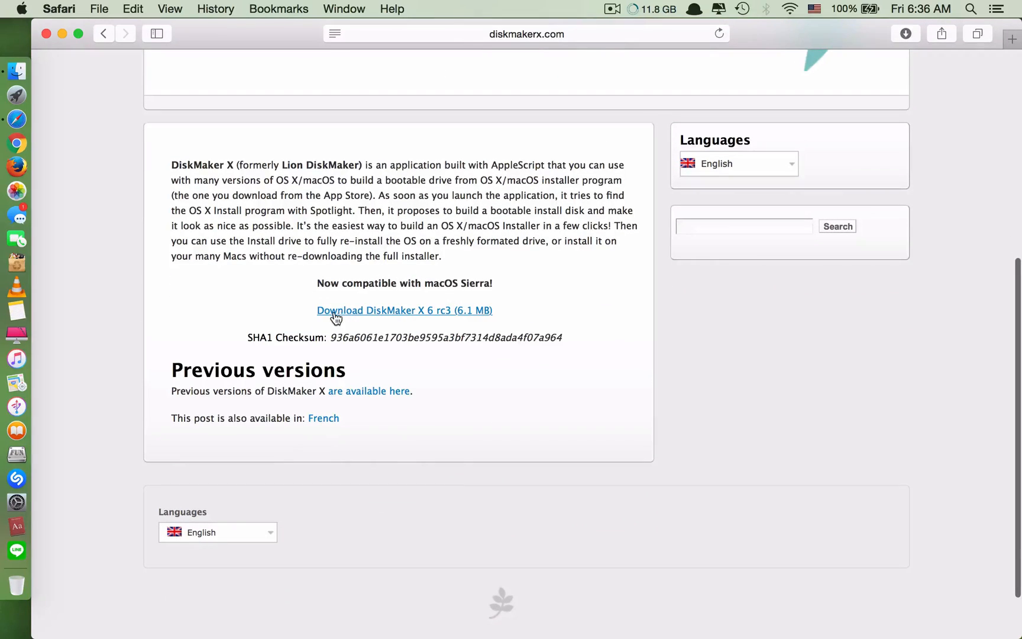
pyautogui.moveTo(410, 320)
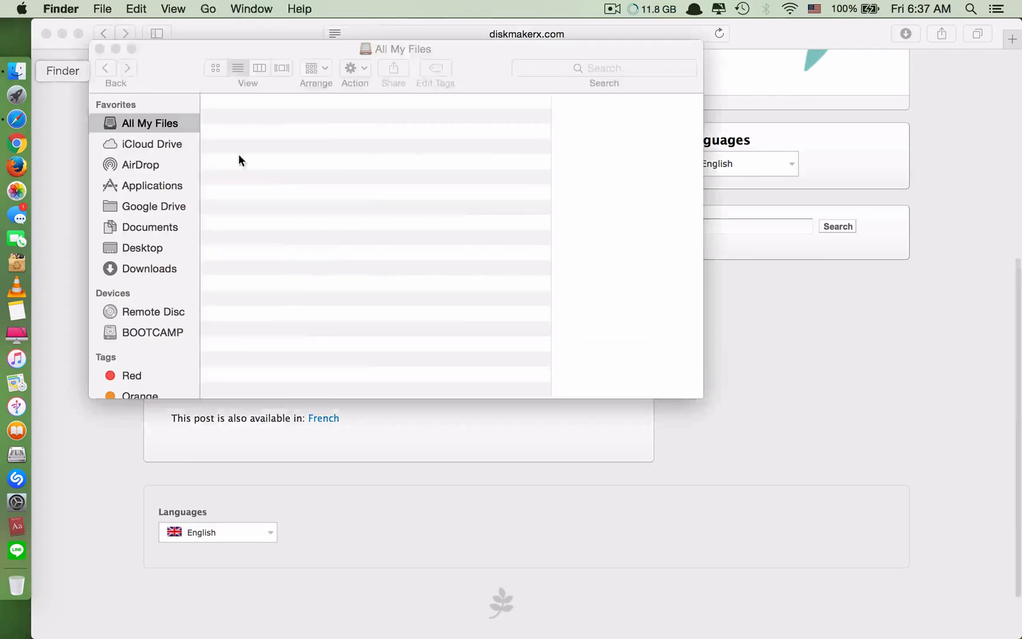
# Mount DiskMaker_X_6rc3.dmg from Downloads and drag DiskMaker X 6 into Applications
pyautogui.click(150, 268)
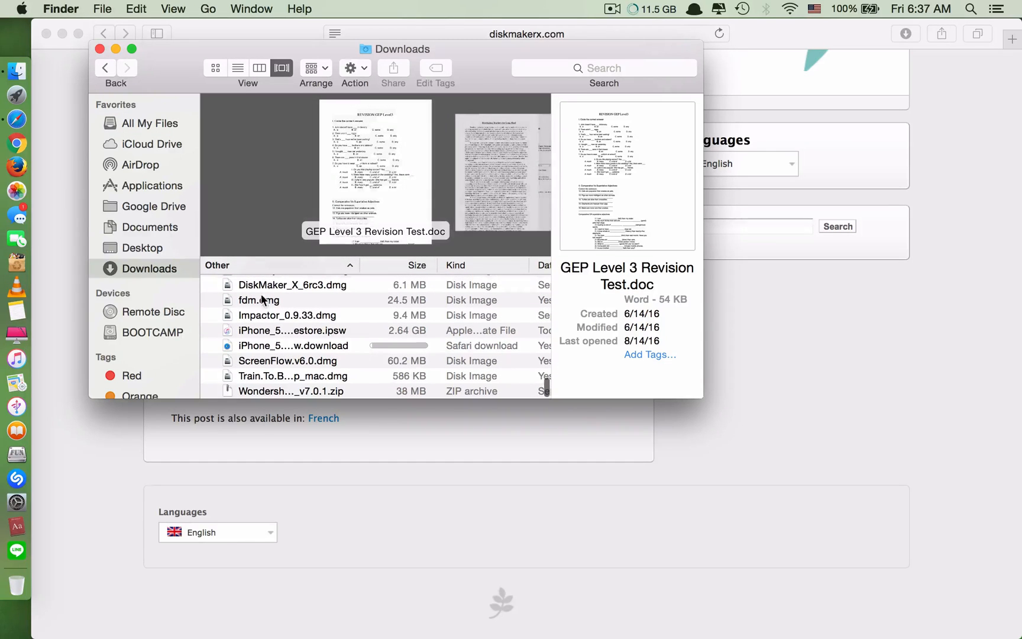
pyautogui.click(293, 285)
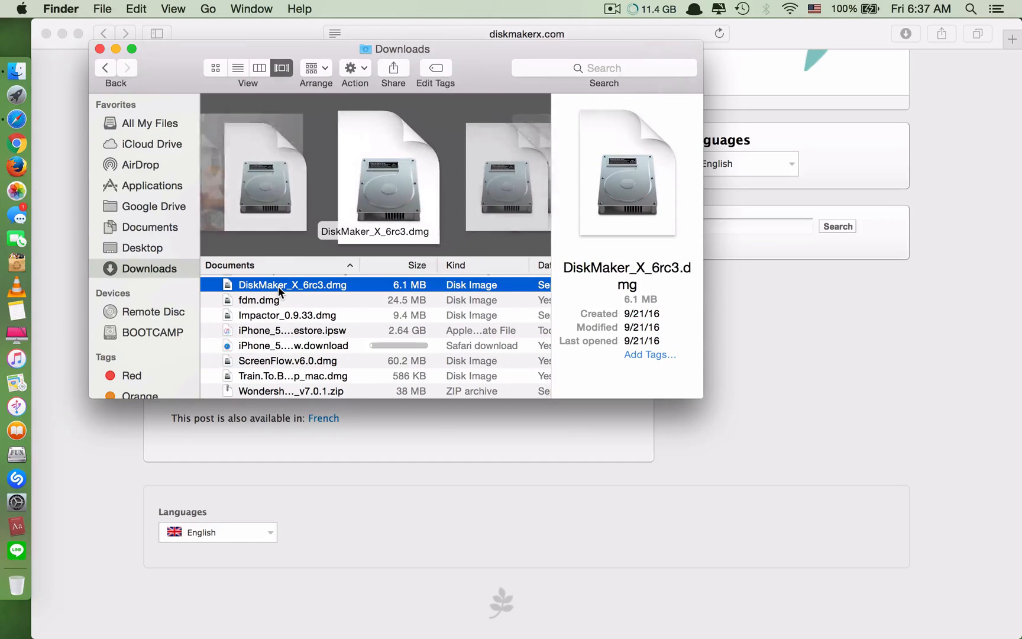
pyautogui.doubleClick(292, 284)
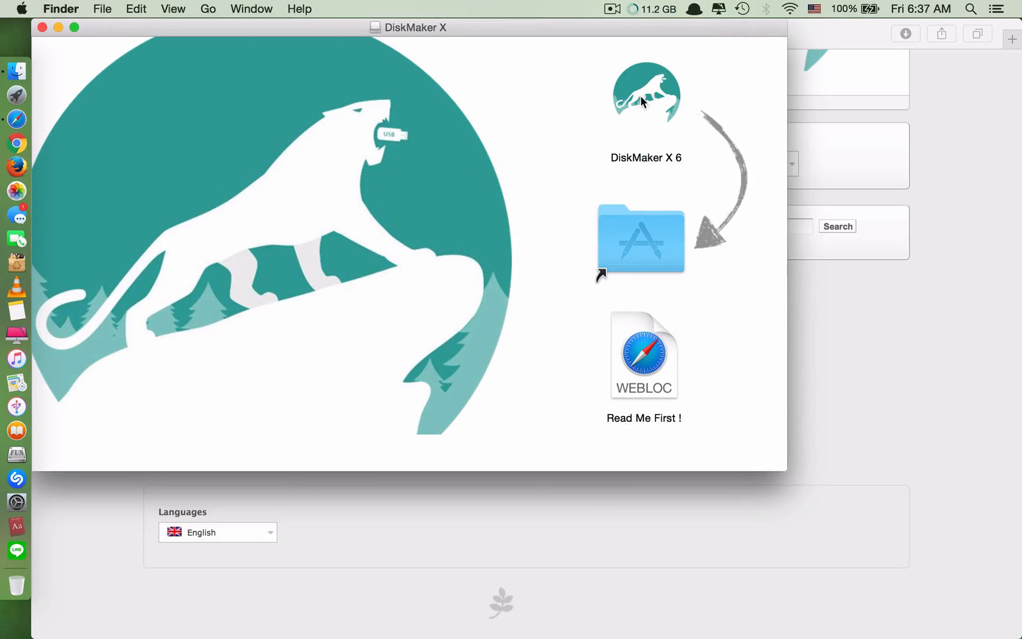
pyautogui.moveTo(645, 96); pyautogui.dragTo(645, 244)
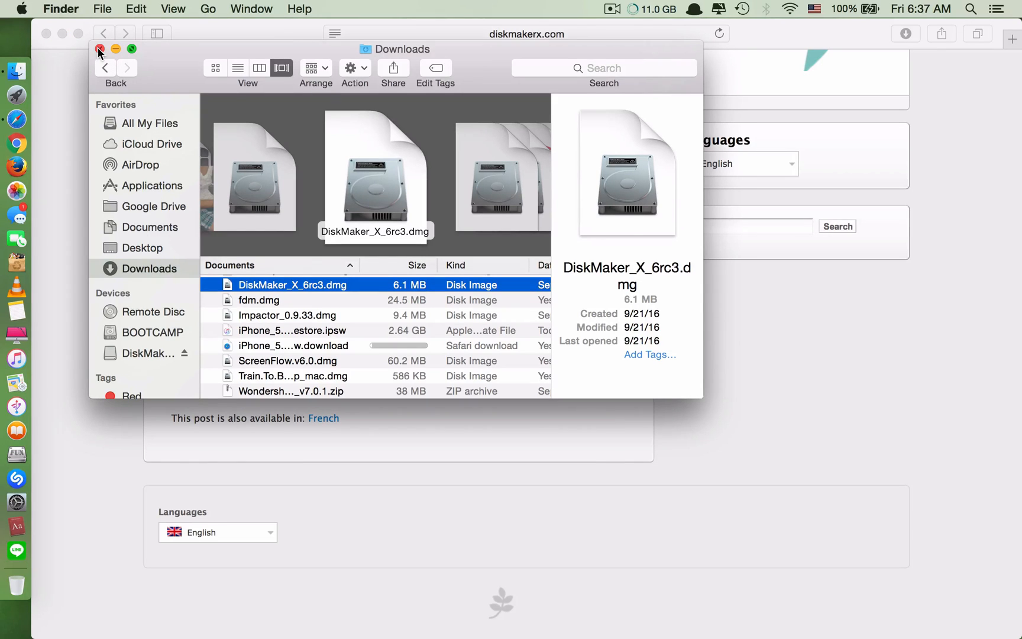
# Close the Downloads window and launch the App Store from Launchpad
pyautogui.click(99, 50)
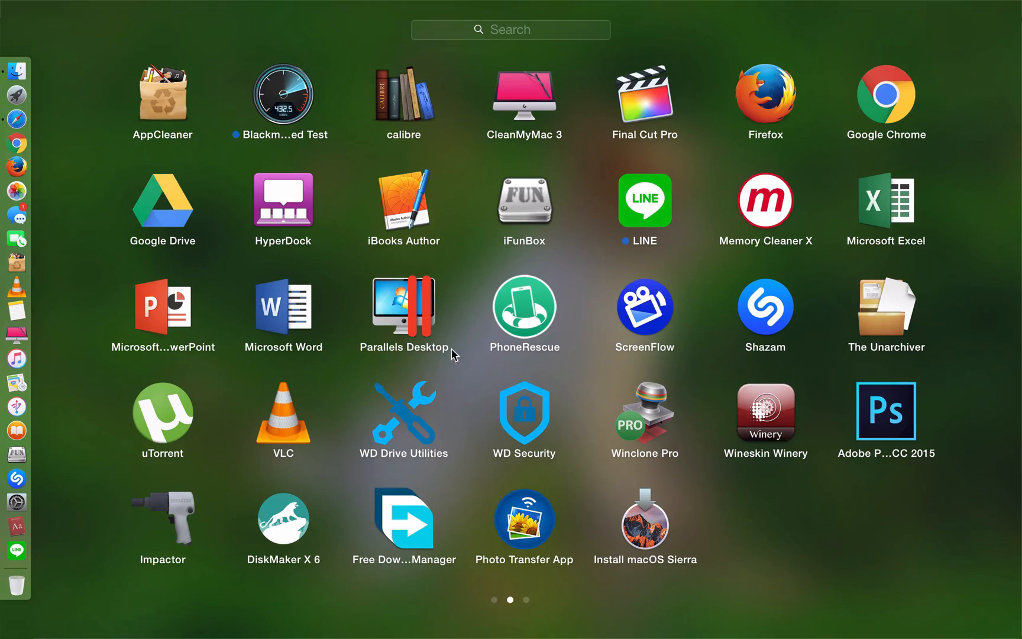
pyautogui.moveTo(671, 293)
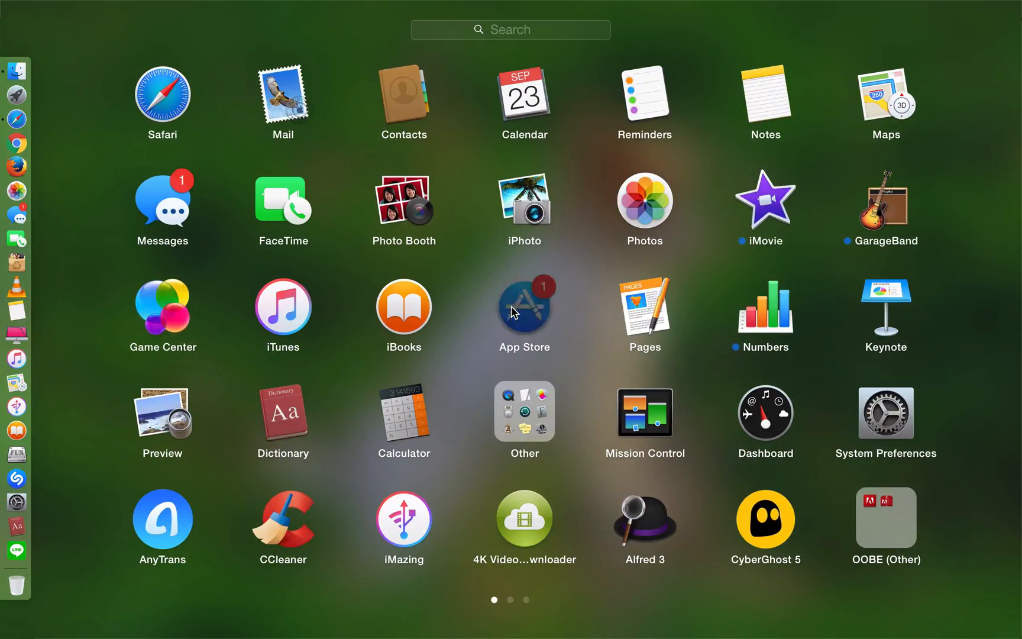
pyautogui.click(523, 307)
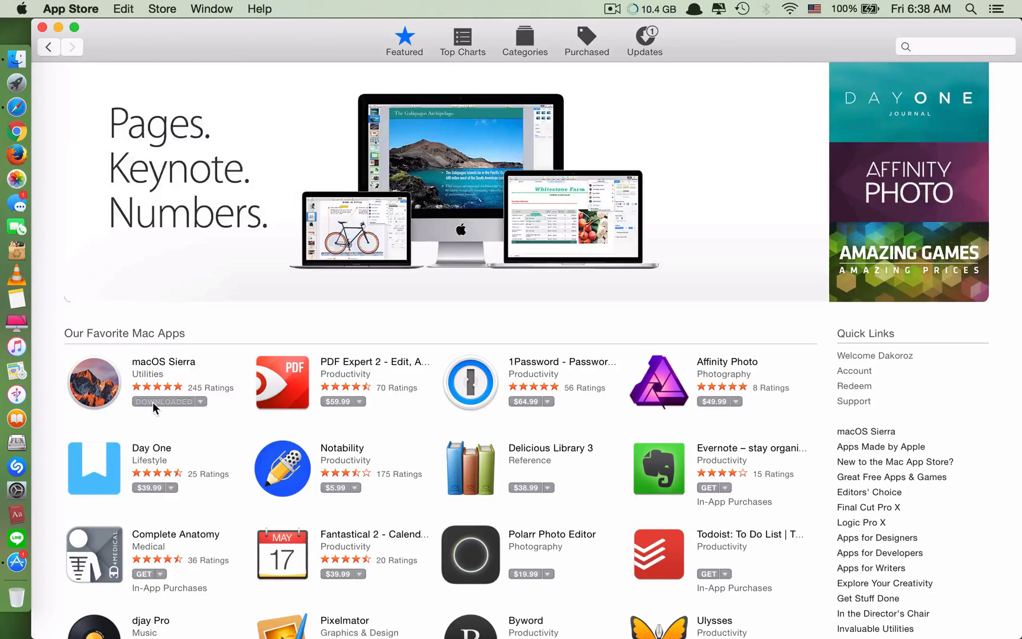
pyautogui.moveTo(184, 424)
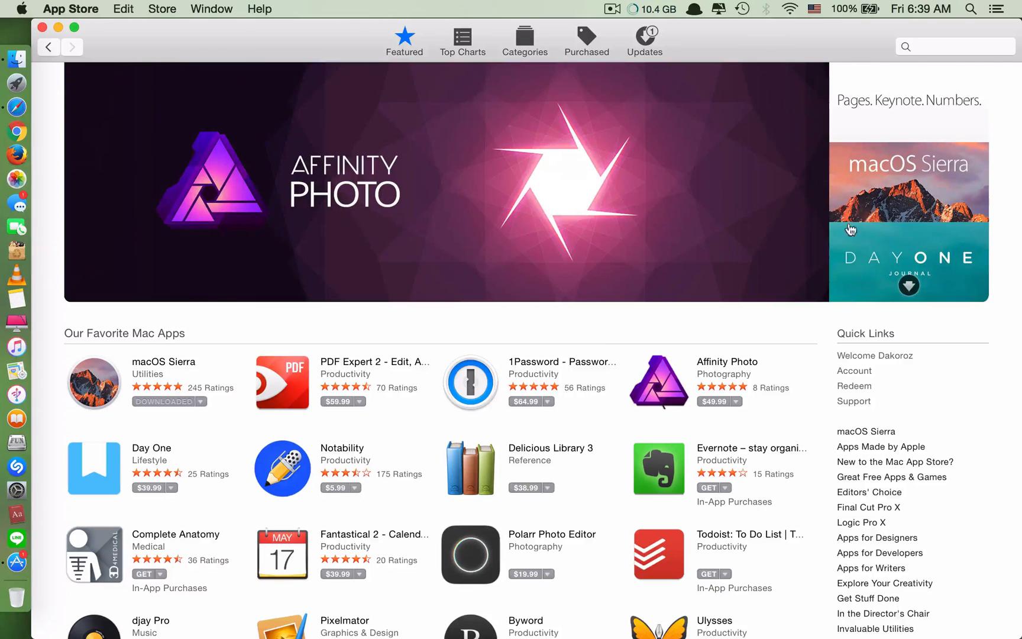
pyautogui.moveTo(164, 362)
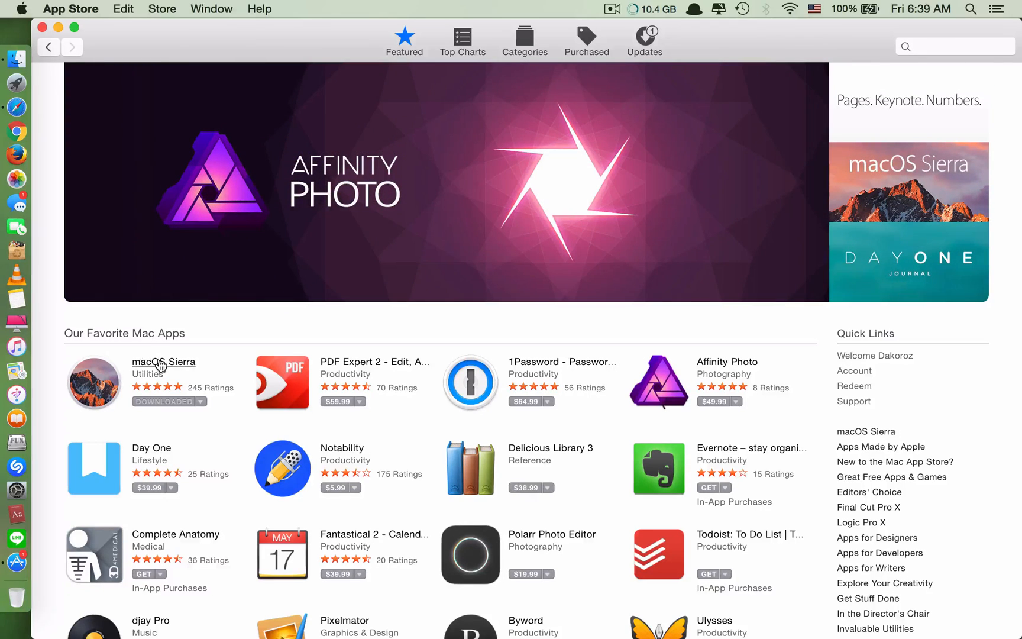
# Open macOS Sierra under Our Favorite Mac Apps to confirm it's downloaded
pyautogui.click(164, 362)
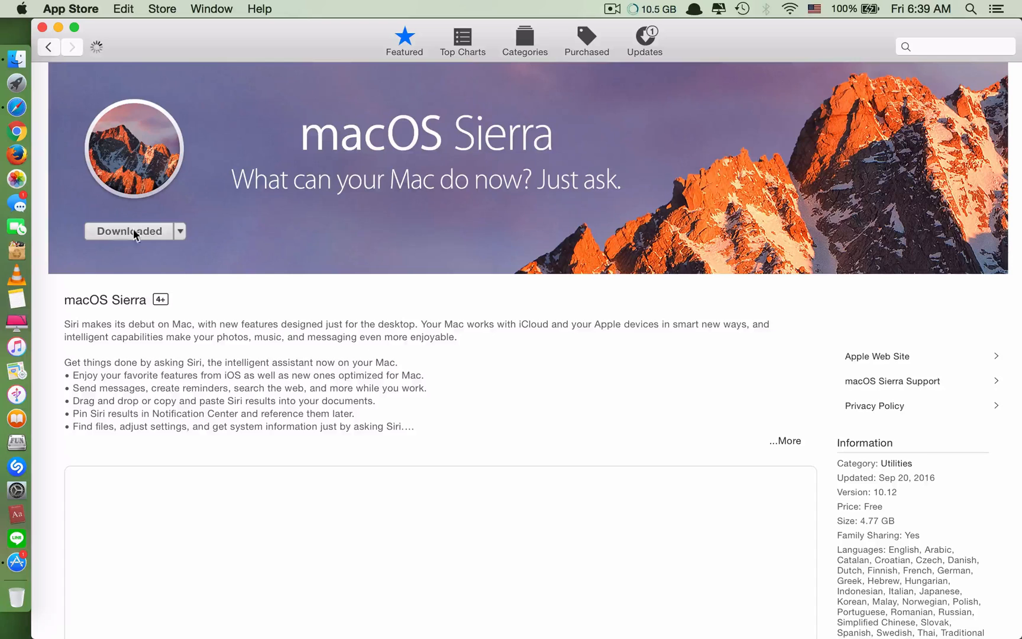
pyautogui.moveTo(205, 261)
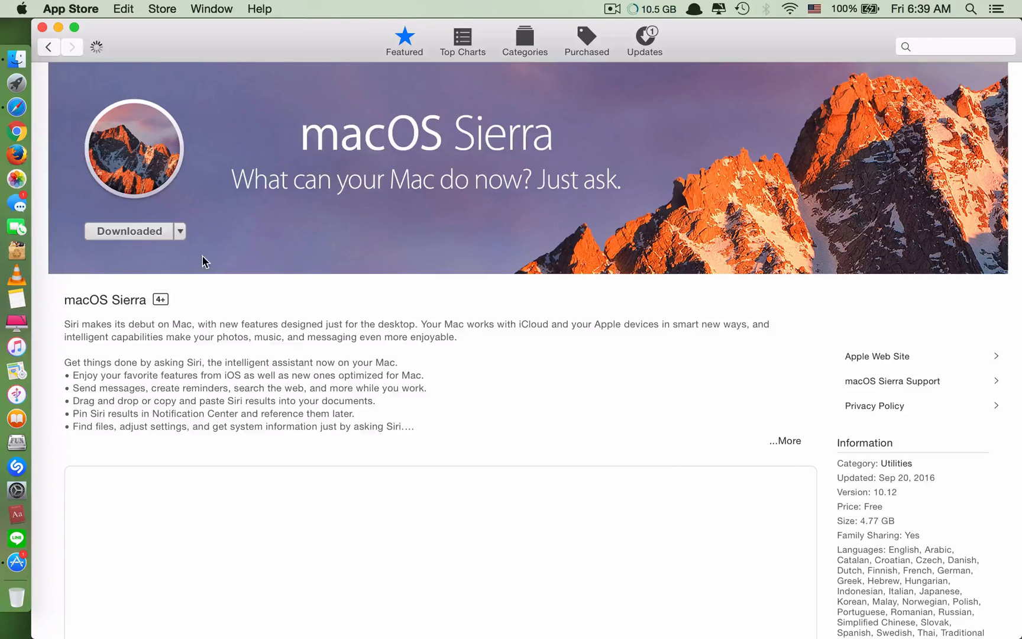
pyautogui.moveTo(205, 274)
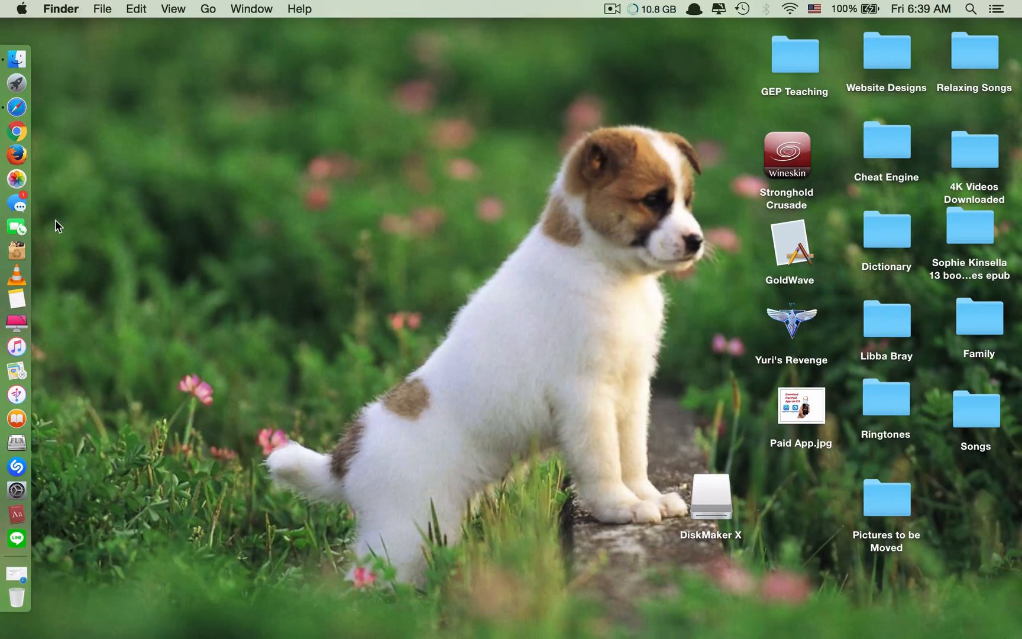
pyautogui.moveTo(176, 476)
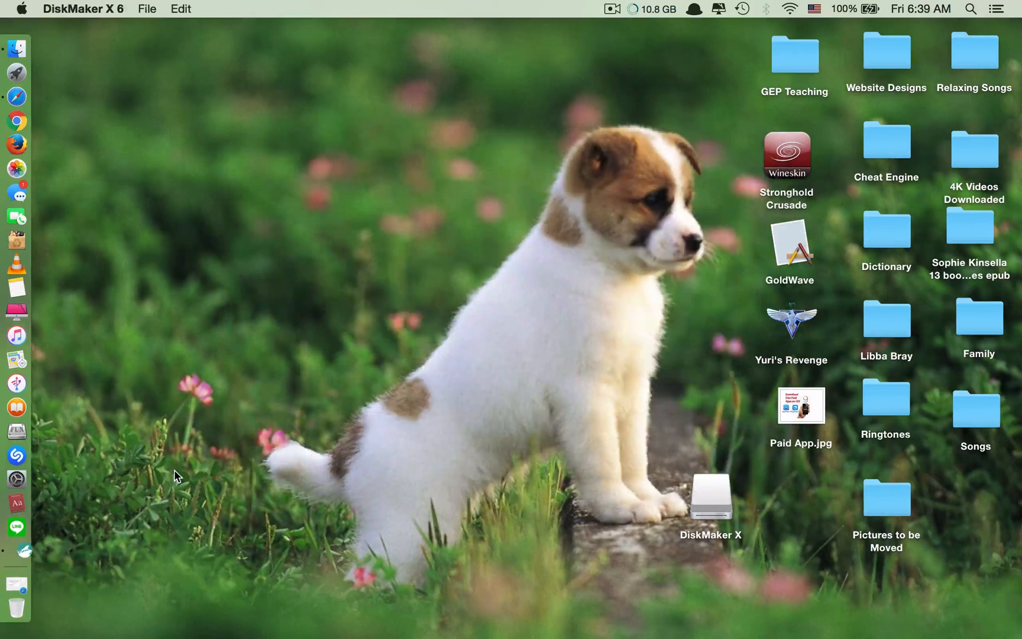
pyautogui.moveTo(309, 311)
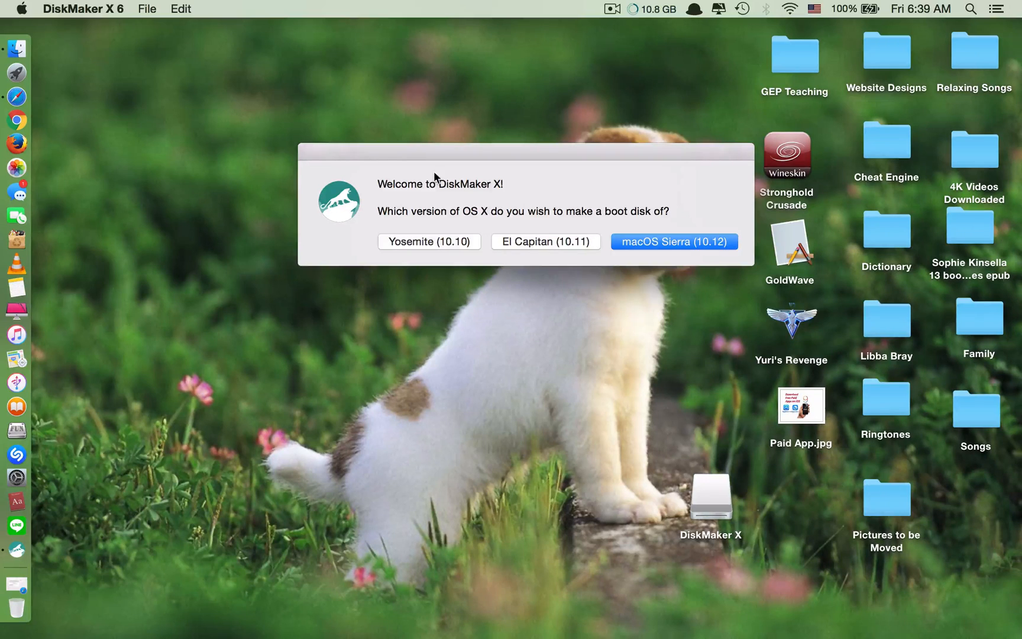
pyautogui.moveTo(466, 189)
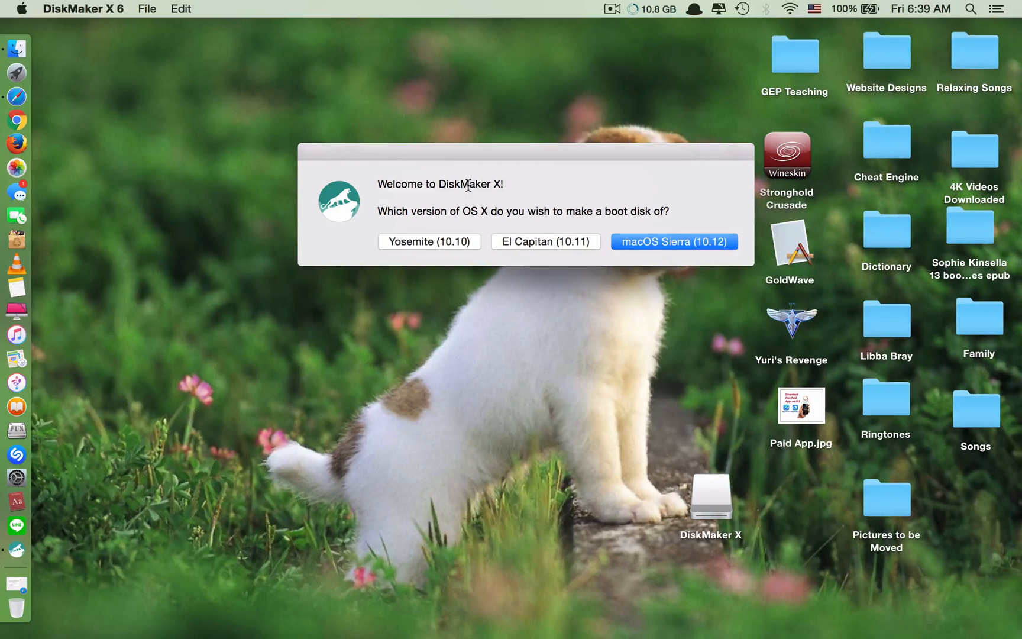
pyautogui.moveTo(511, 272)
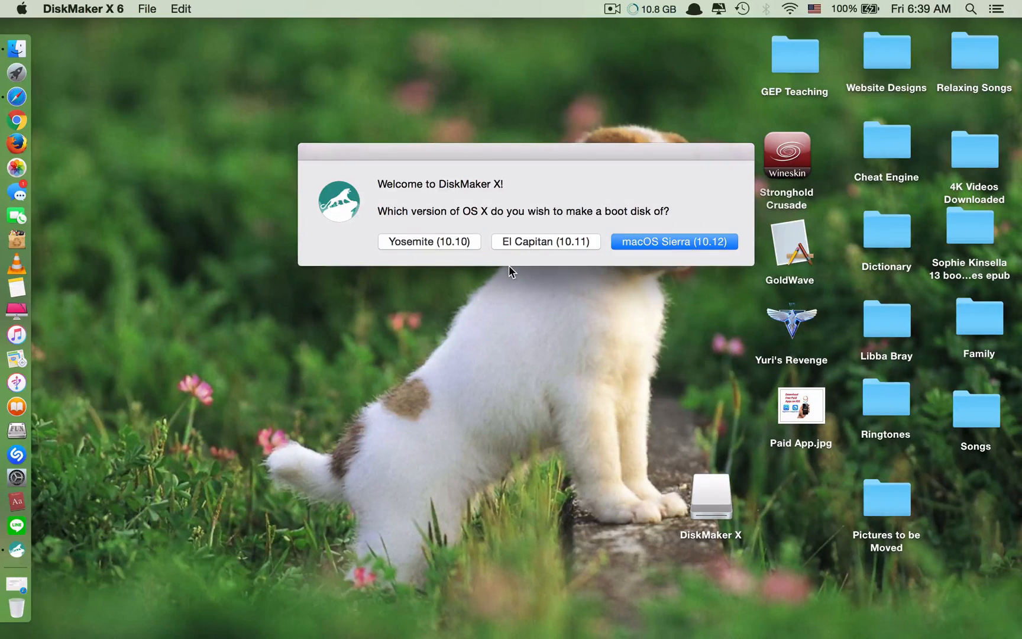
pyautogui.moveTo(502, 177)
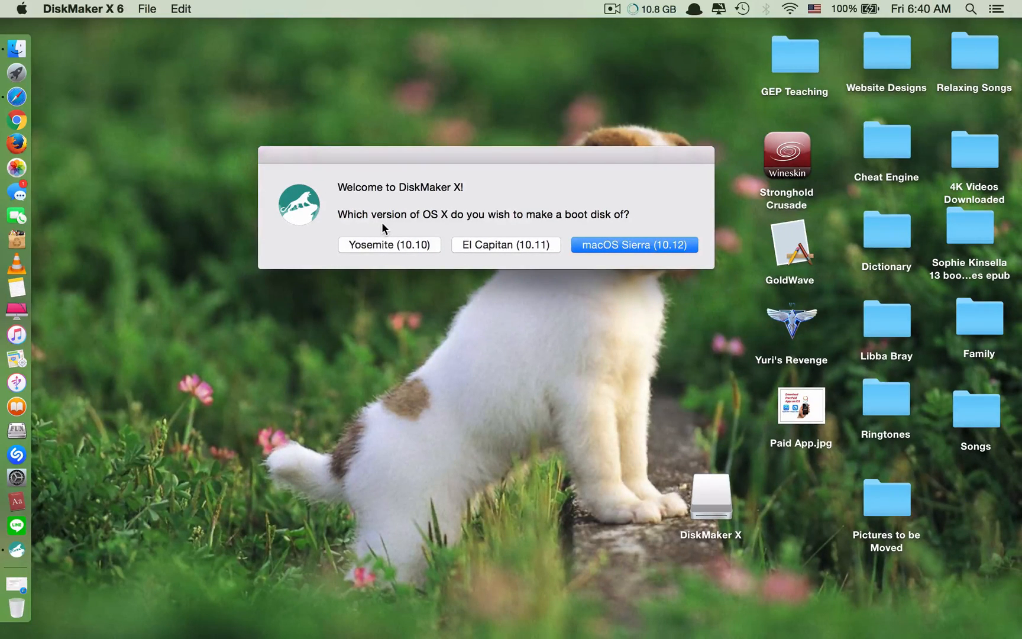
pyautogui.moveTo(450, 218)
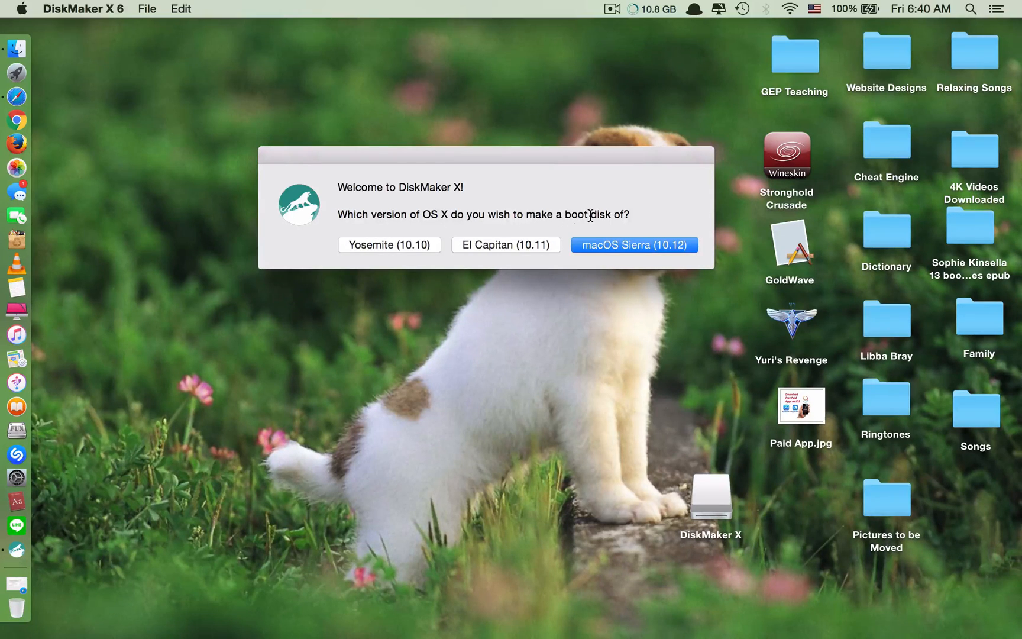
pyautogui.moveTo(404, 264)
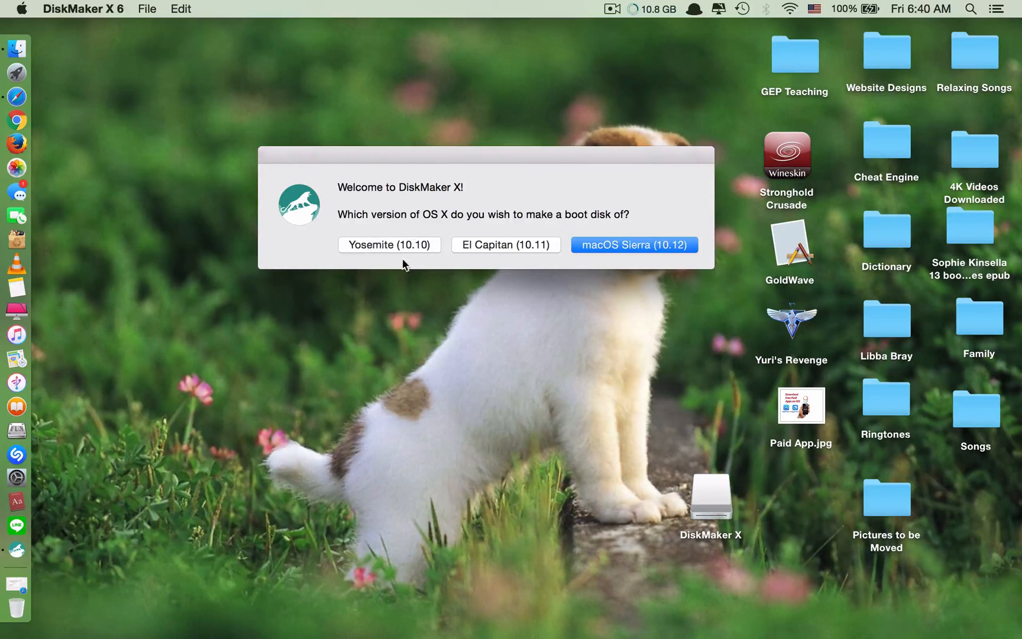
pyautogui.moveTo(558, 258)
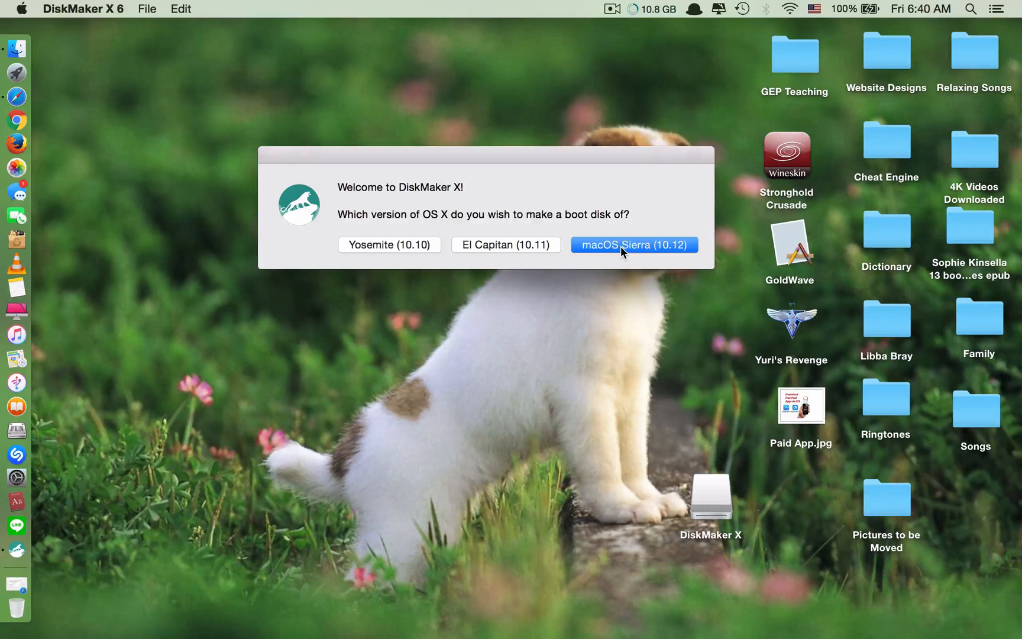
# Choose macOS Sierra (10.12) in the DiskMaker X welcome dialog
pyautogui.click(634, 244)
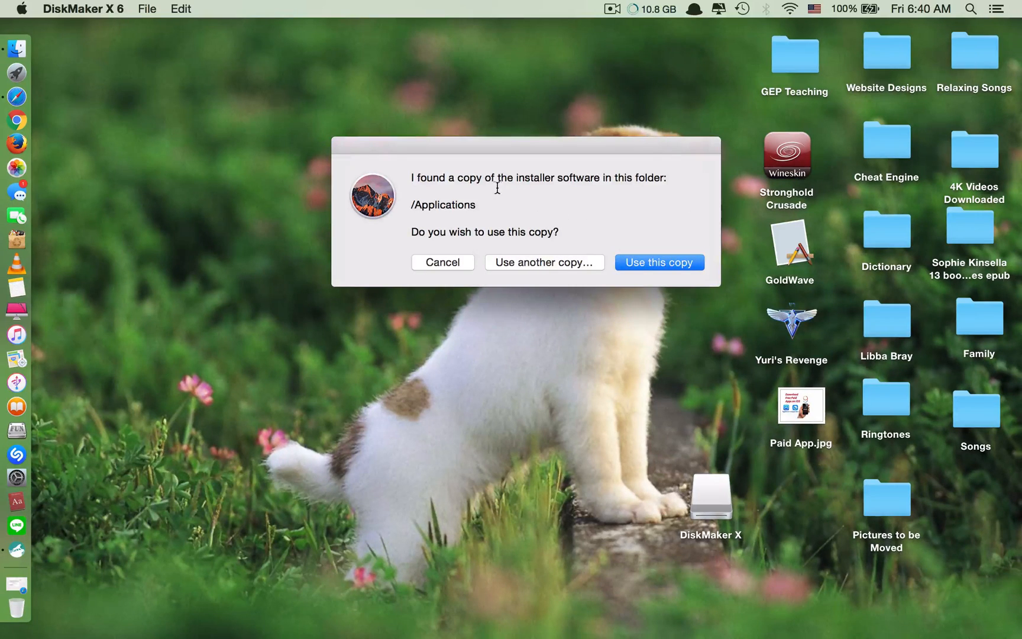
pyautogui.moveTo(537, 203)
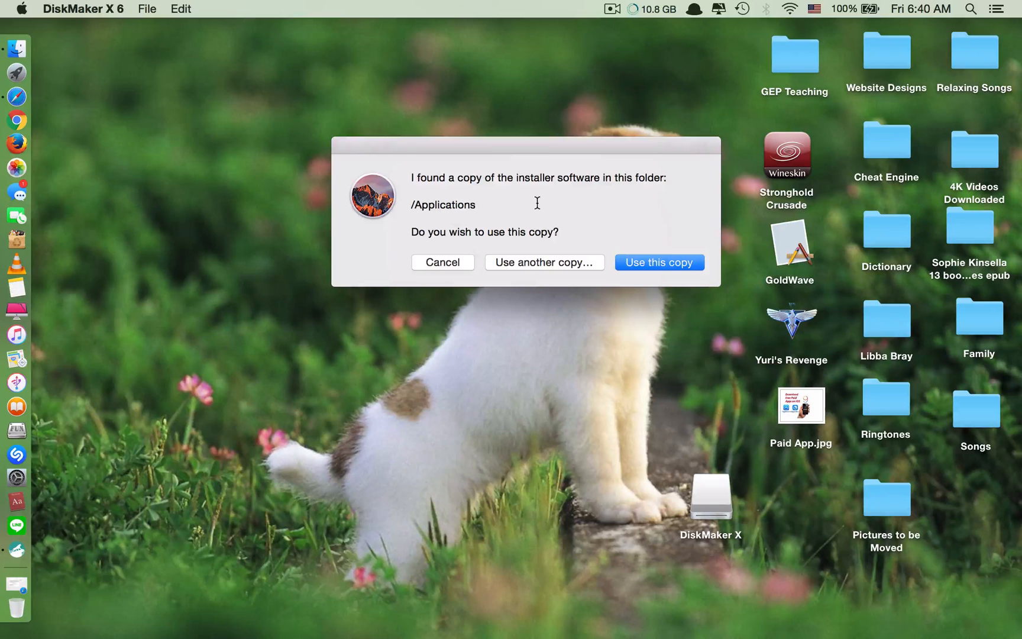
pyautogui.moveTo(568, 211)
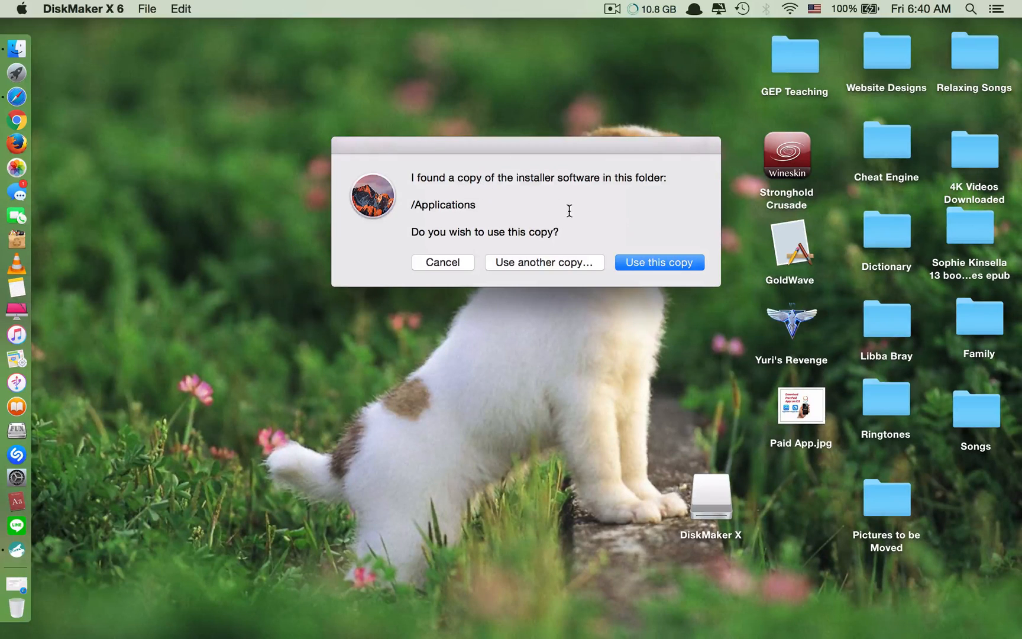
pyautogui.moveTo(521, 187)
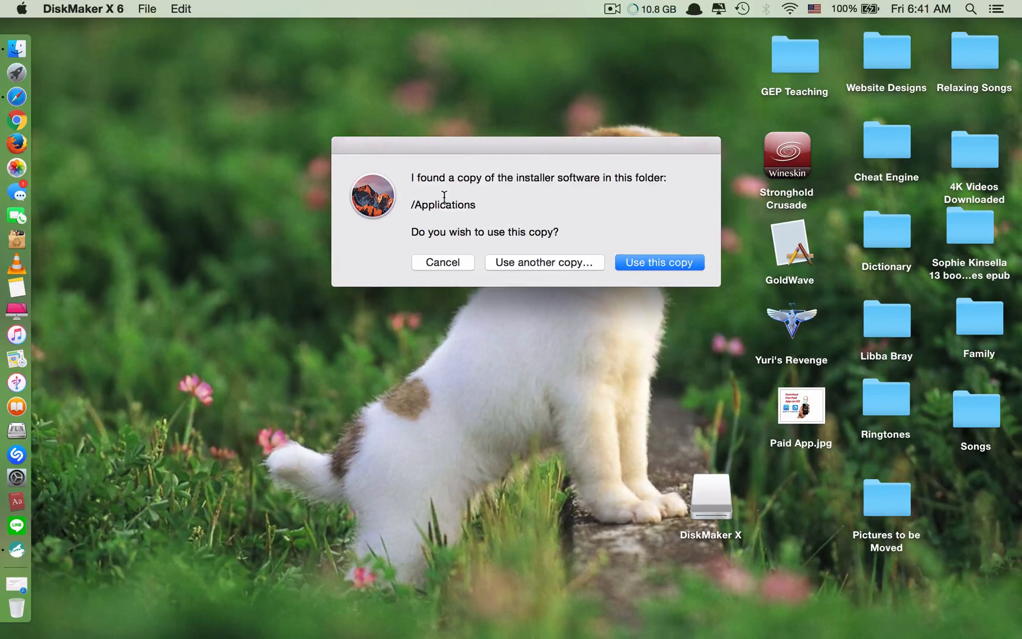
pyautogui.moveTo(626, 249)
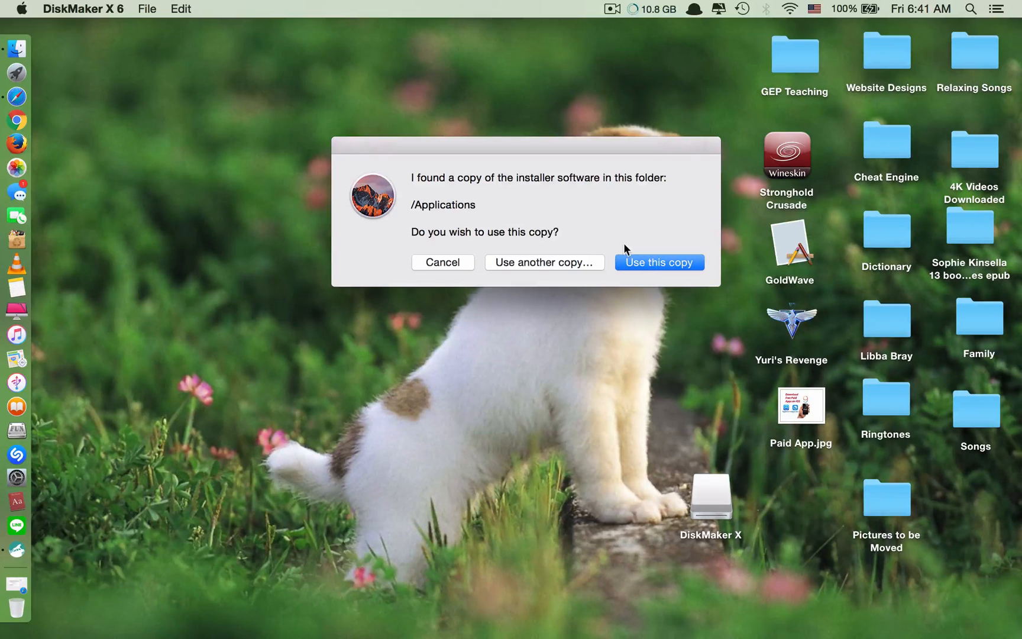
# Use the Sierra installer copy found in /Applications
pyautogui.click(658, 262)
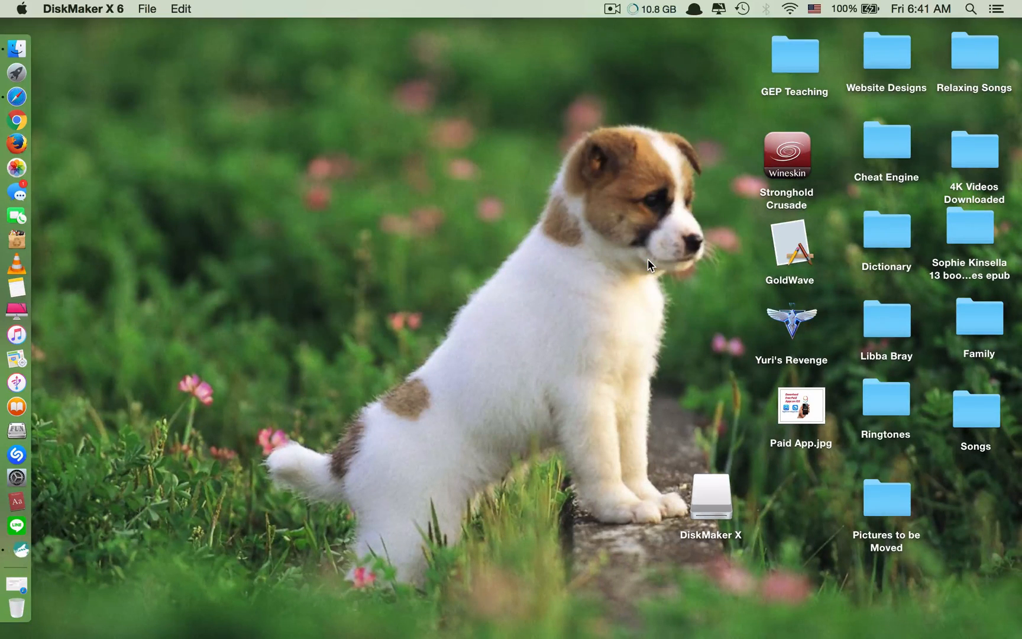
pyautogui.moveTo(222, 371)
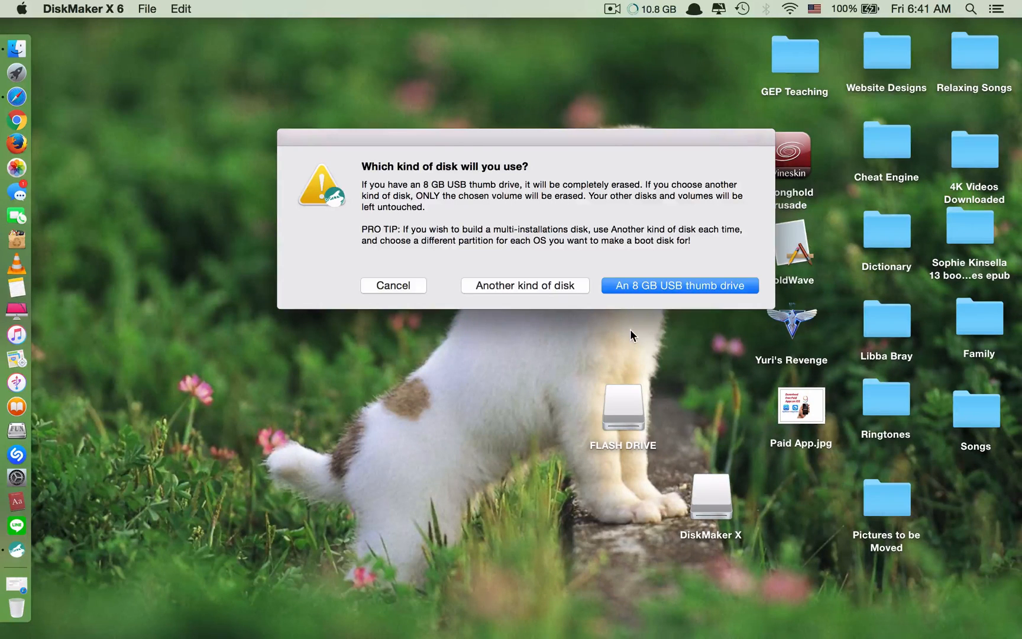
pyautogui.moveTo(631, 412)
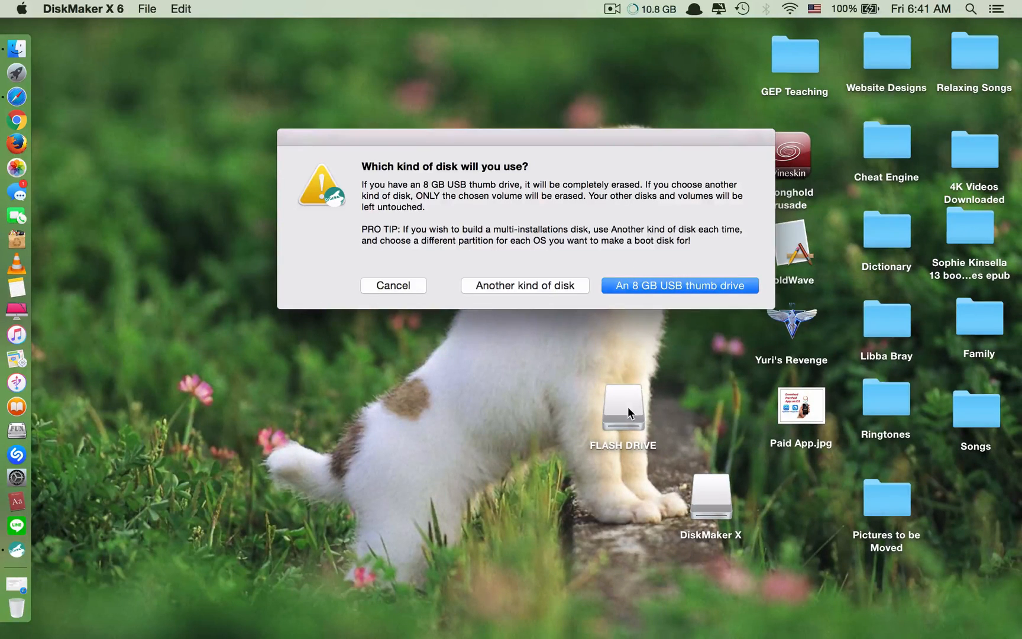
# Select the FLASH DRIVE volume and specify an 8 GB USB thumb drive as target
pyautogui.click(623, 412)
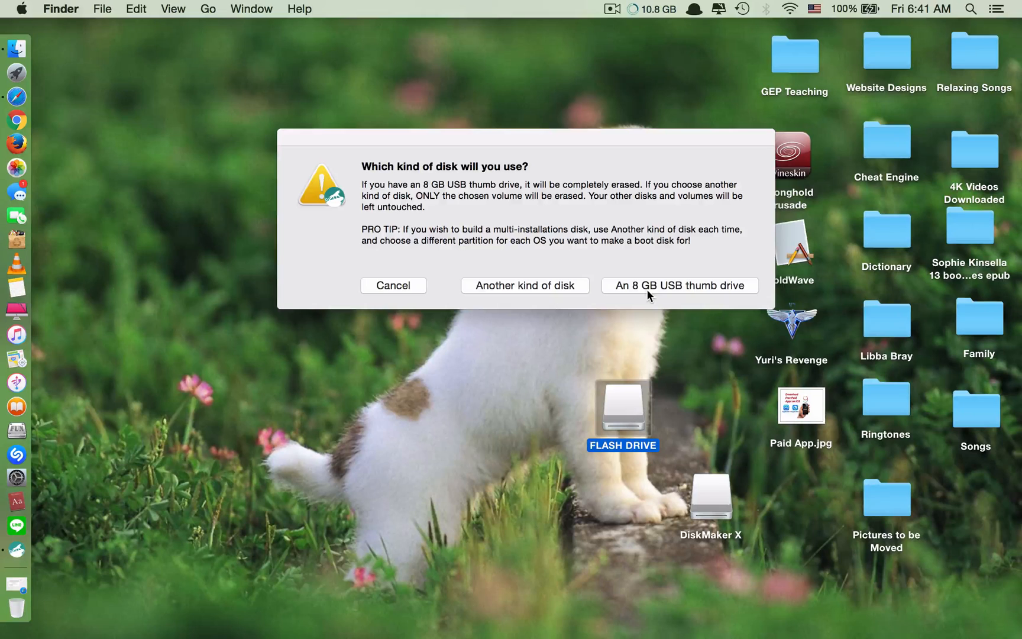
pyautogui.moveTo(650, 358)
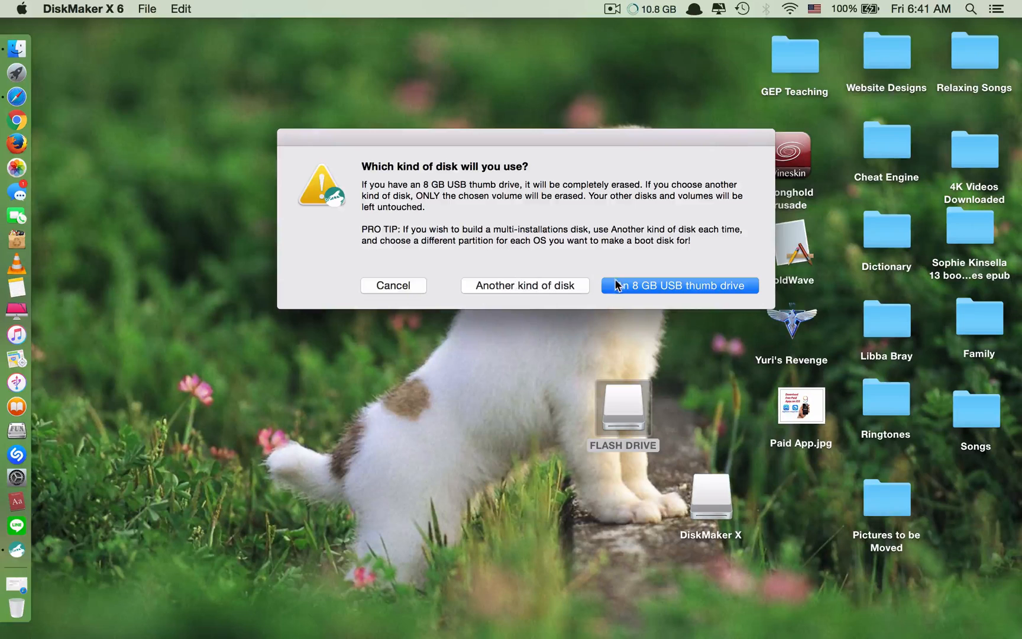
pyautogui.moveTo(558, 294)
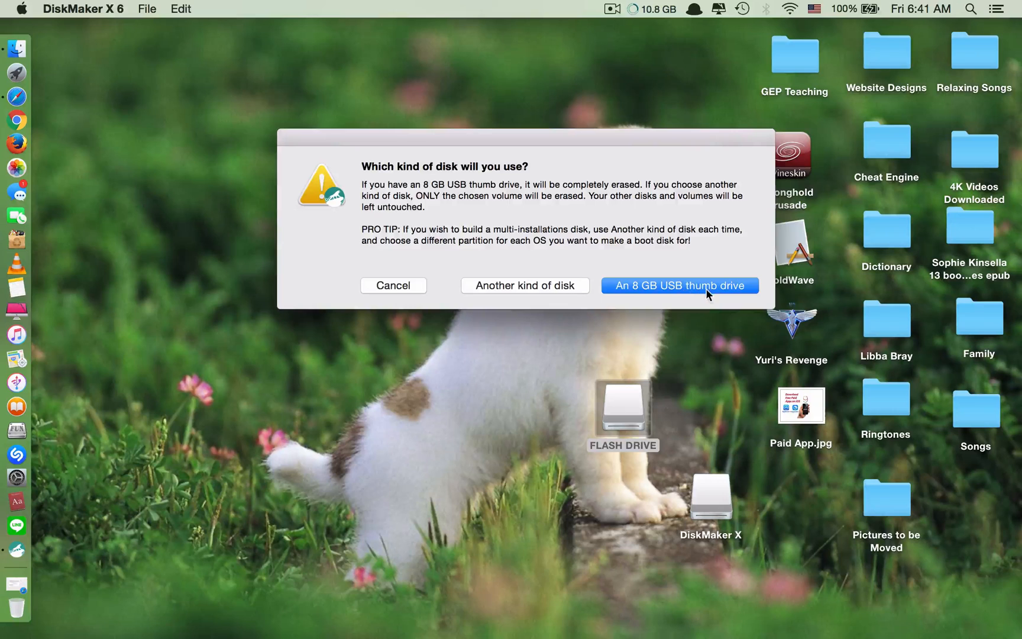
pyautogui.click(679, 285)
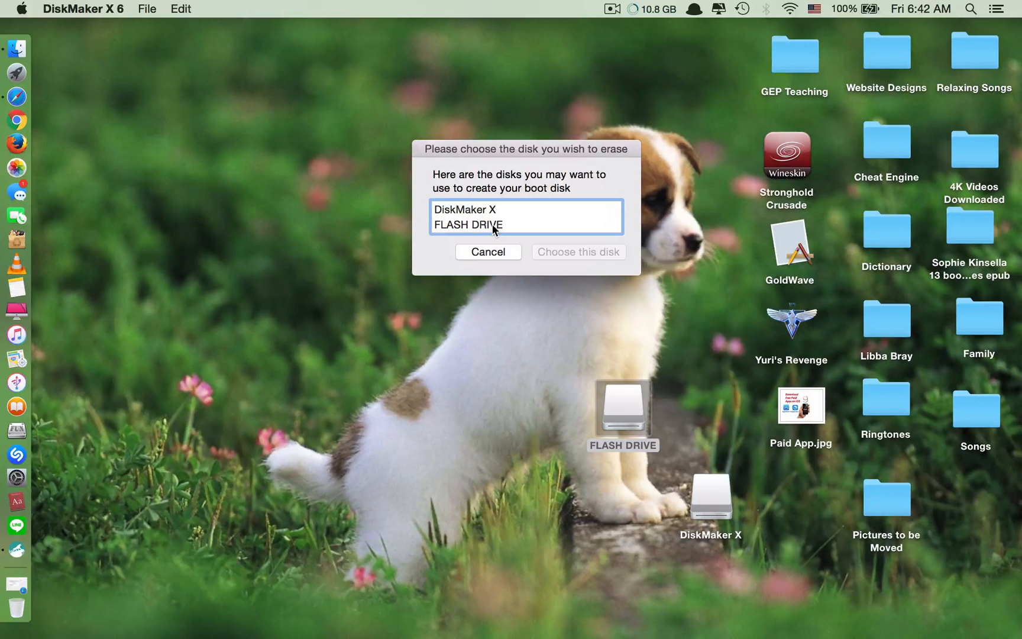
pyautogui.moveTo(481, 228)
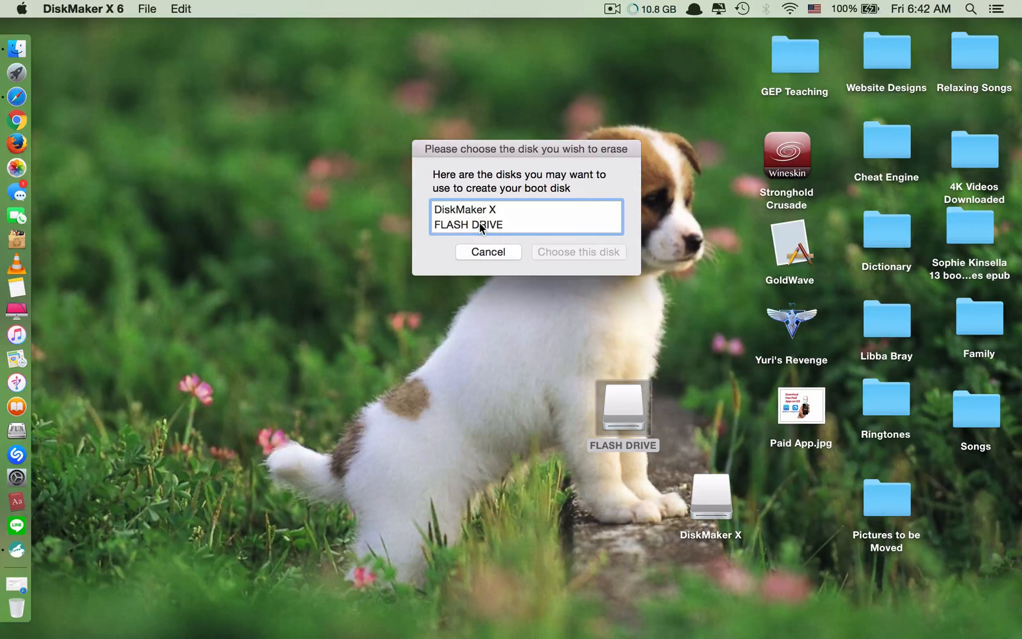
# Select FLASH DRIVE from the disk list and confirm it as the disk to erase
pyautogui.click(468, 224)
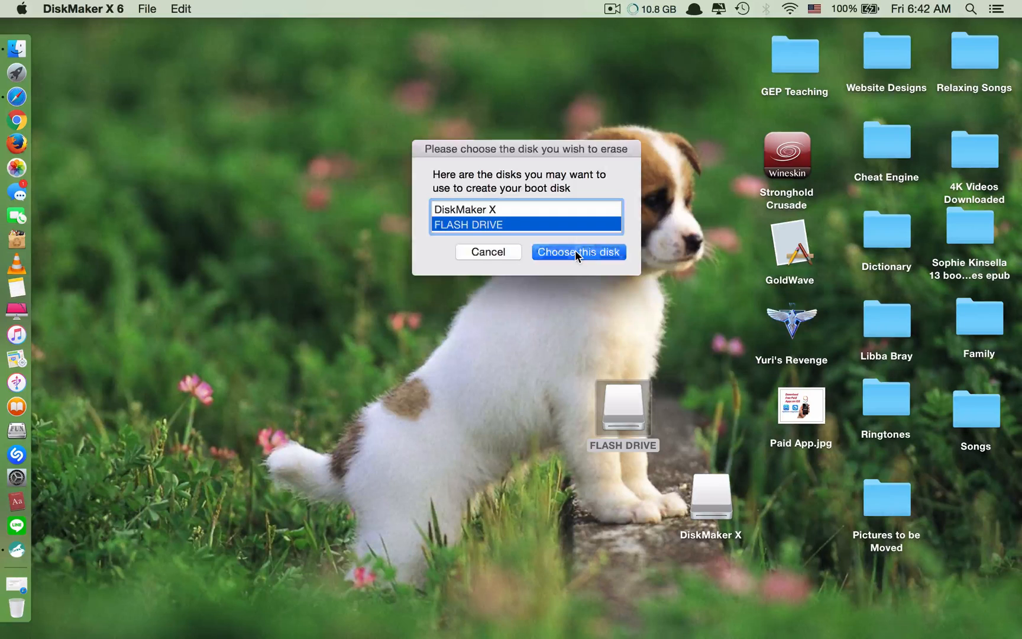
pyautogui.click(577, 252)
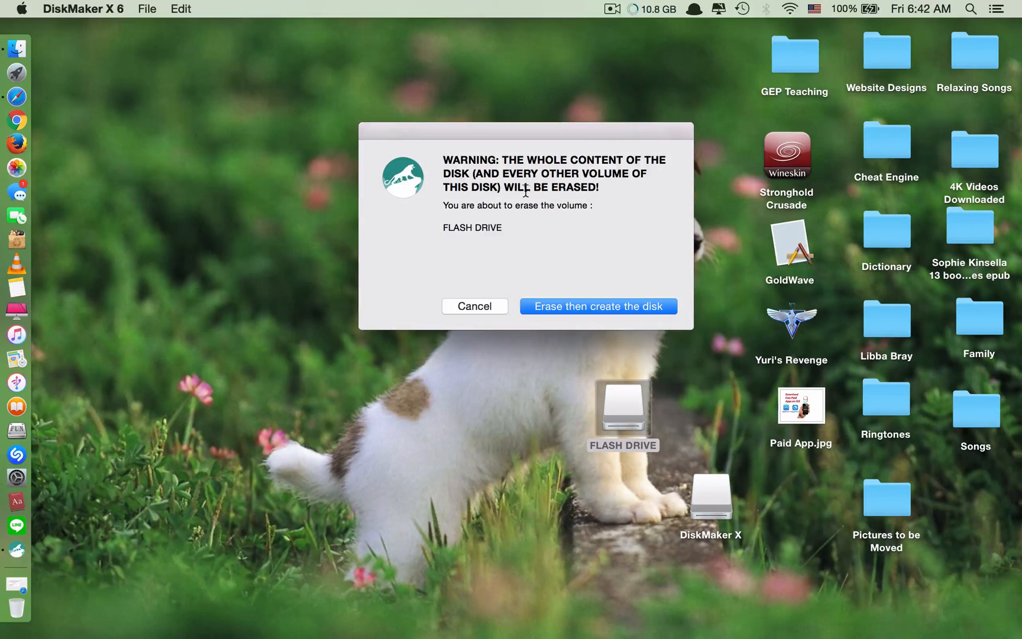
pyautogui.moveTo(605, 306)
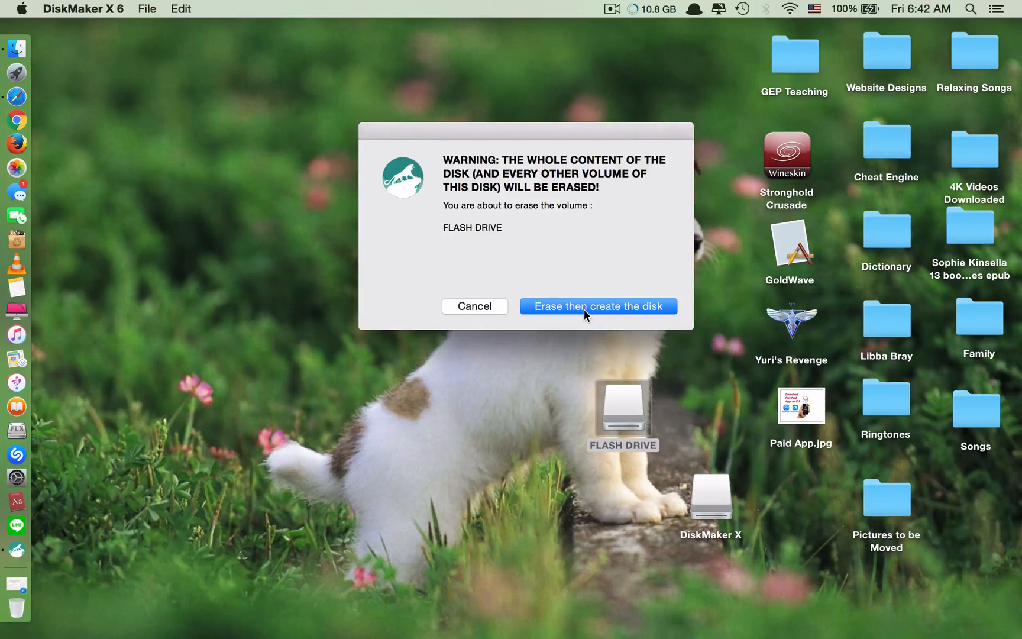
# Approve erasing FLASH DRIVE and acknowledge the administrator password notice
pyautogui.click(597, 306)
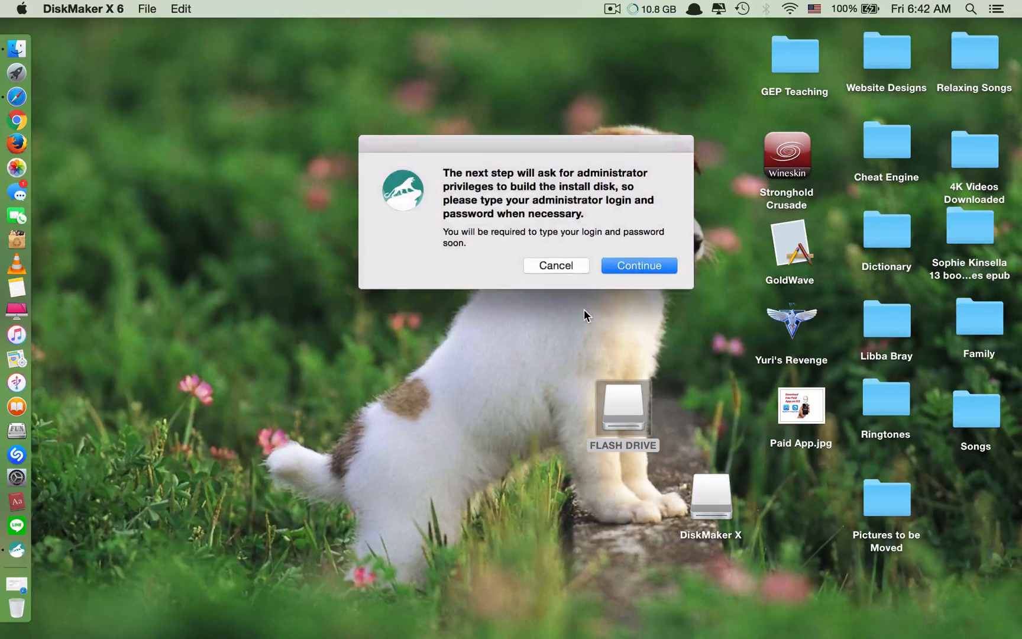
pyautogui.moveTo(575, 212)
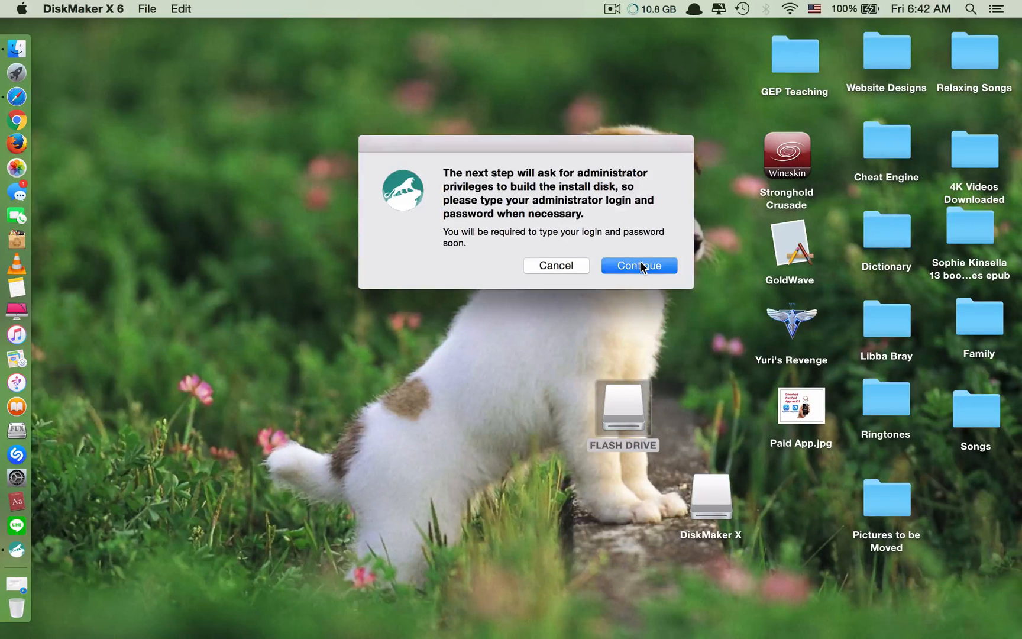
pyautogui.click(638, 266)
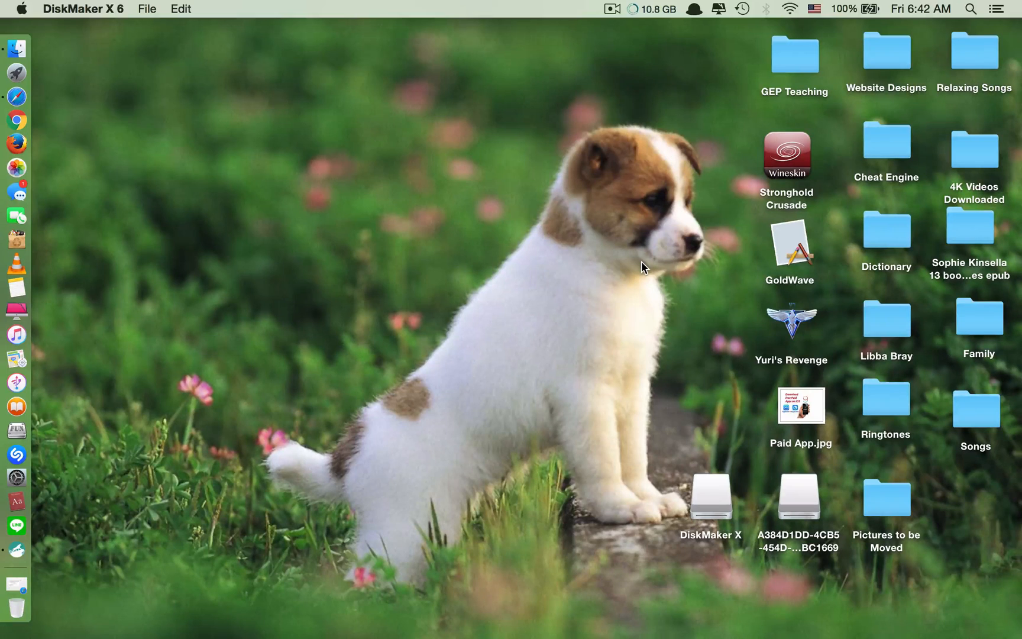
# Authorize DiskMaker X with the administrator password so it builds the Sierra 10.12 install disk
pyautogui.doubleClick(798, 496)
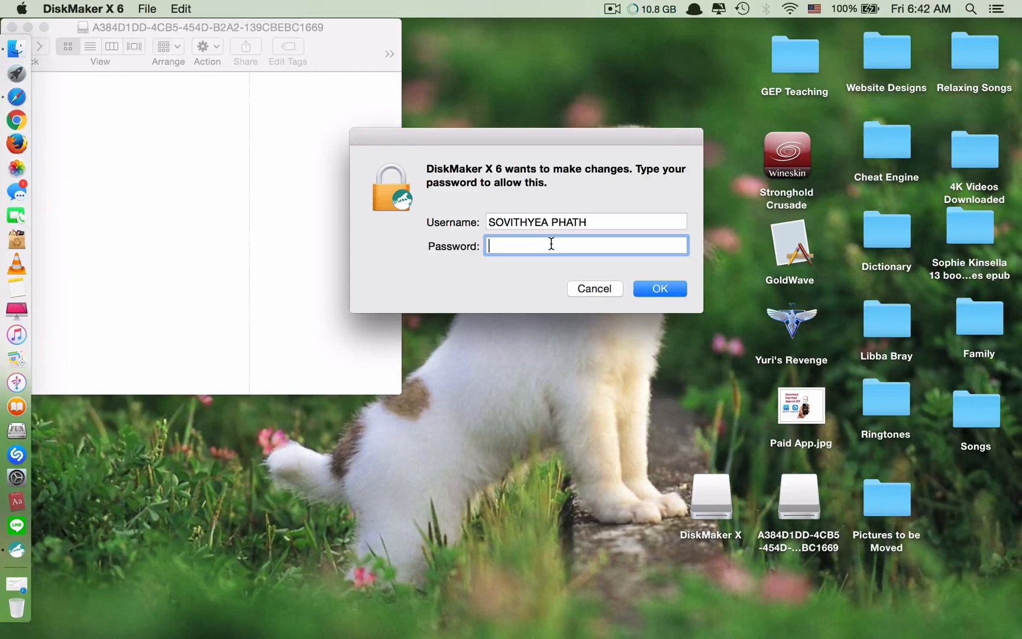
pyautogui.write('password')
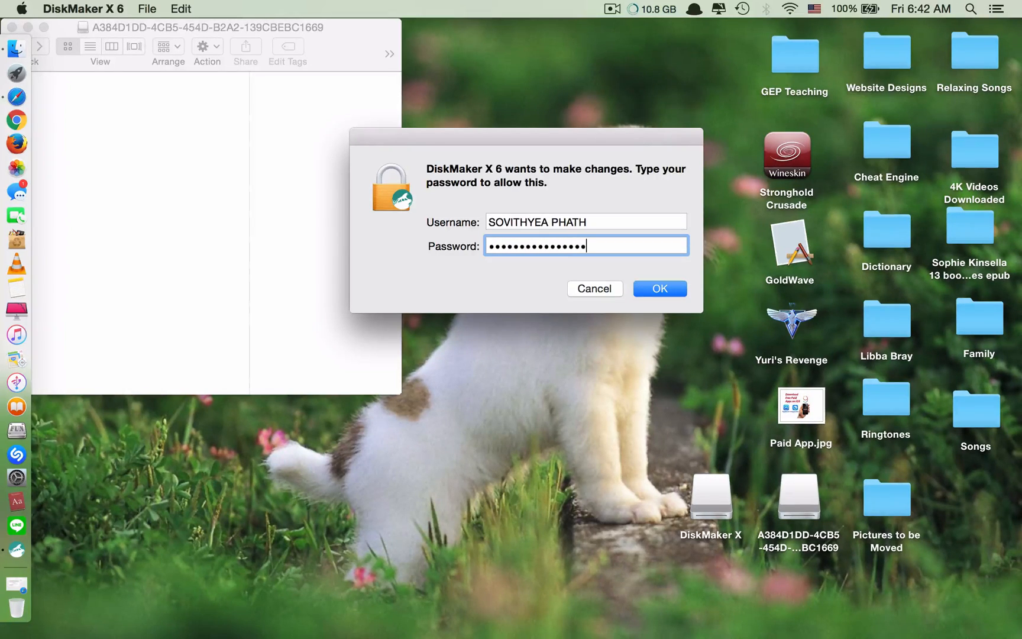
pyautogui.click(659, 289)
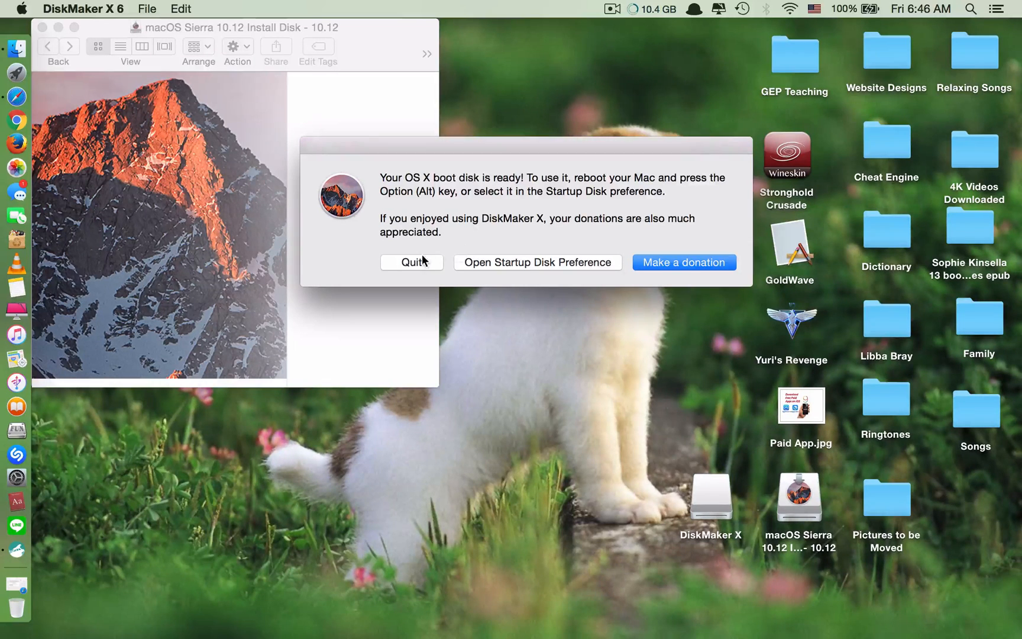
# Quit DiskMaker X 6 from the boot-disk-ready dialog
pyautogui.click(411, 261)
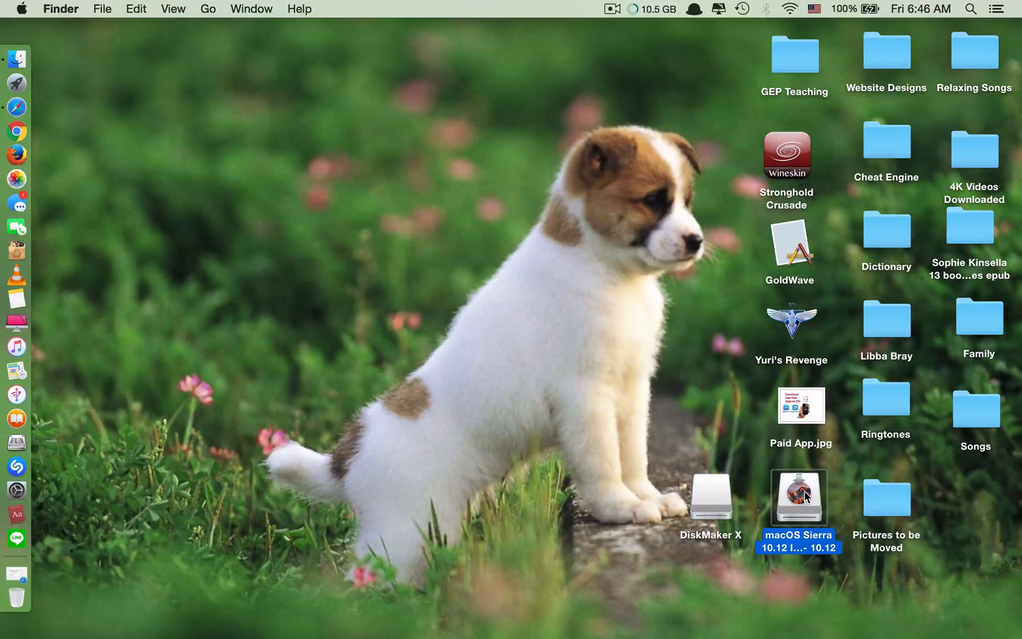
pyautogui.moveTo(804, 496)
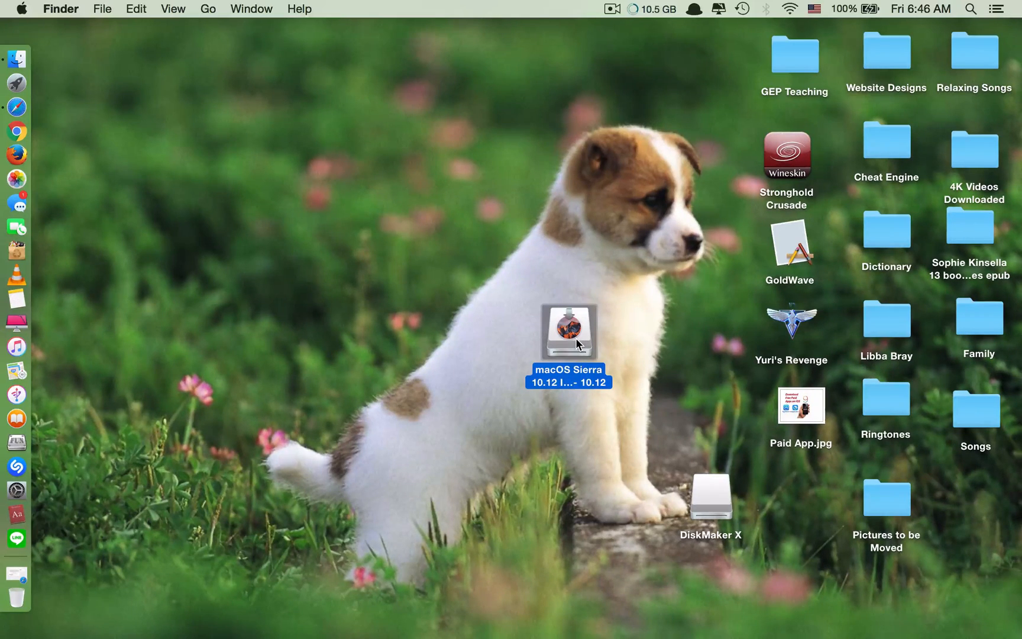
pyautogui.moveTo(532, 333)
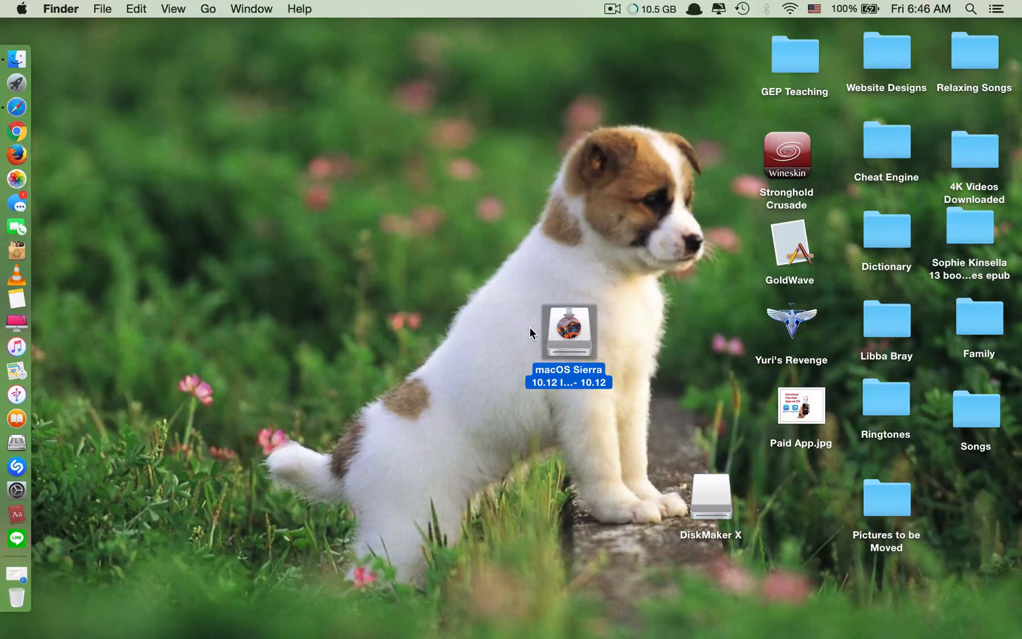
pyautogui.moveTo(443, 320)
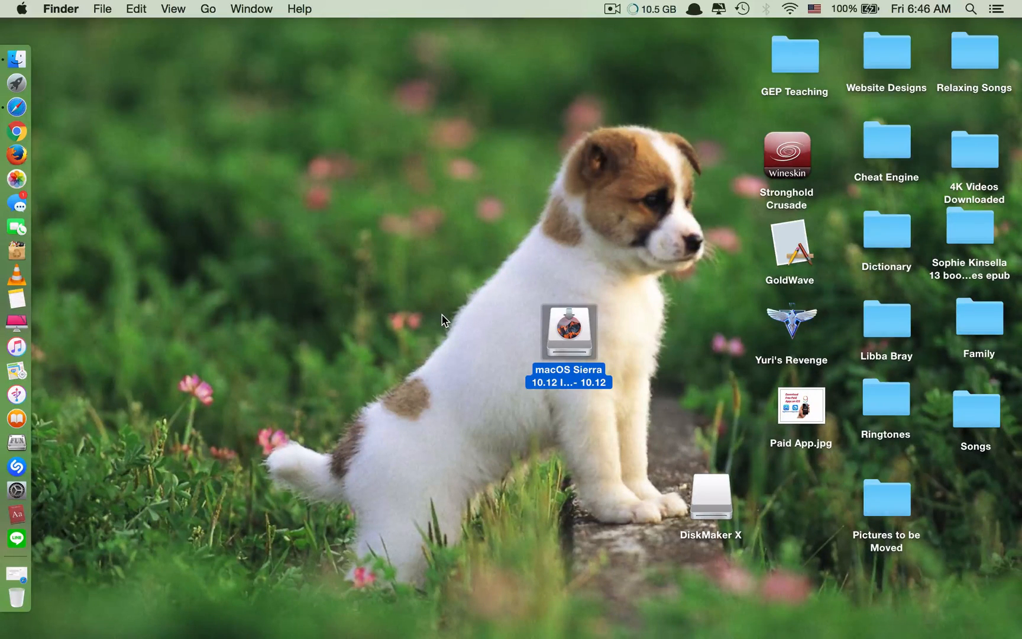